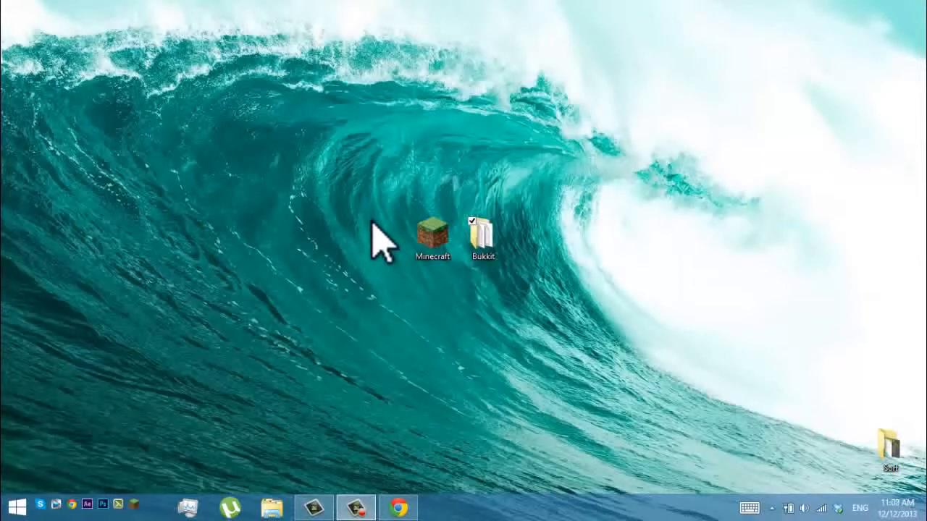
mouse_move(373, 239)
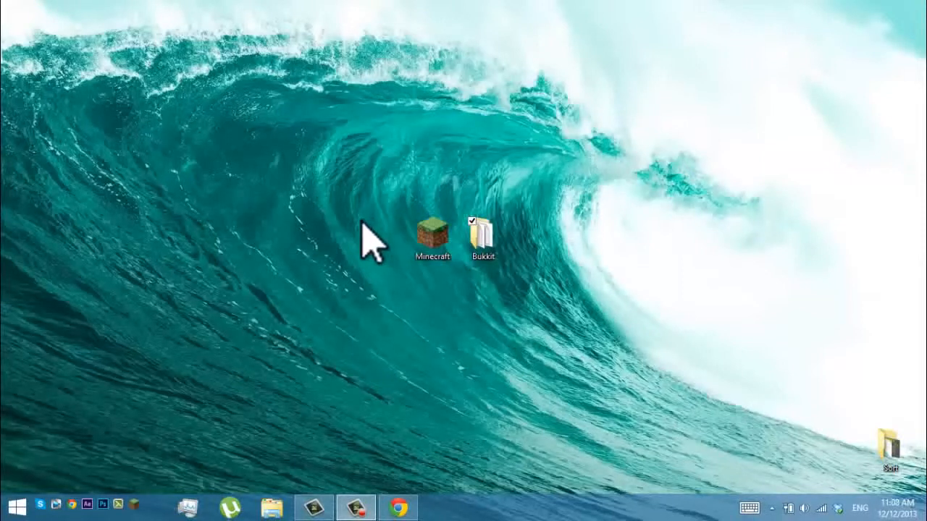
mouse_move(387, 398)
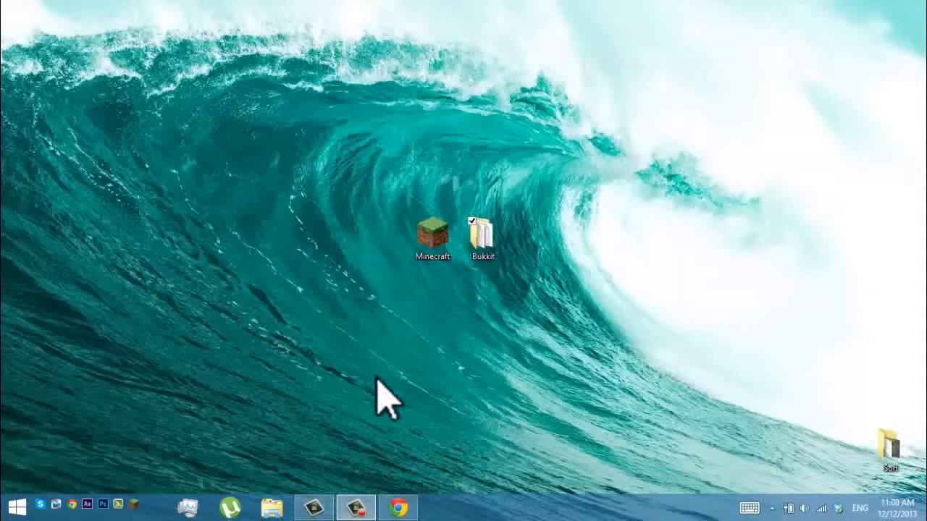
Step: Bring up the Bukkit wiki page and drag the craftbukkit 1.6.4 jar onto the desktop
left_click(398, 506)
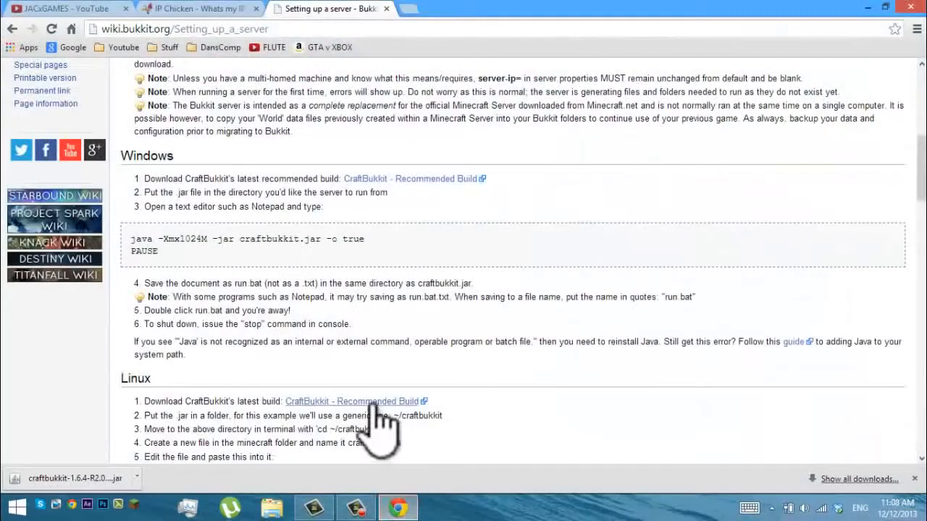
mouse_move(405, 416)
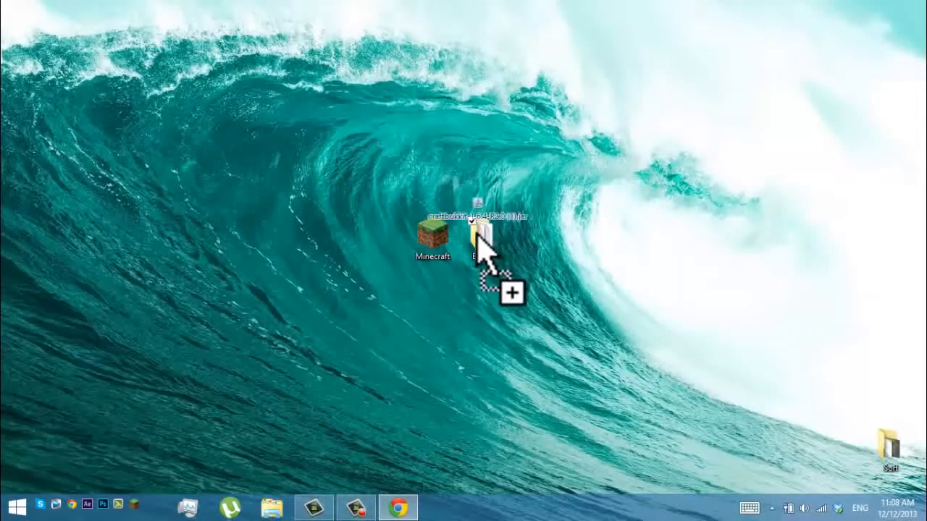
left_click_drag(478, 239, 539, 159)
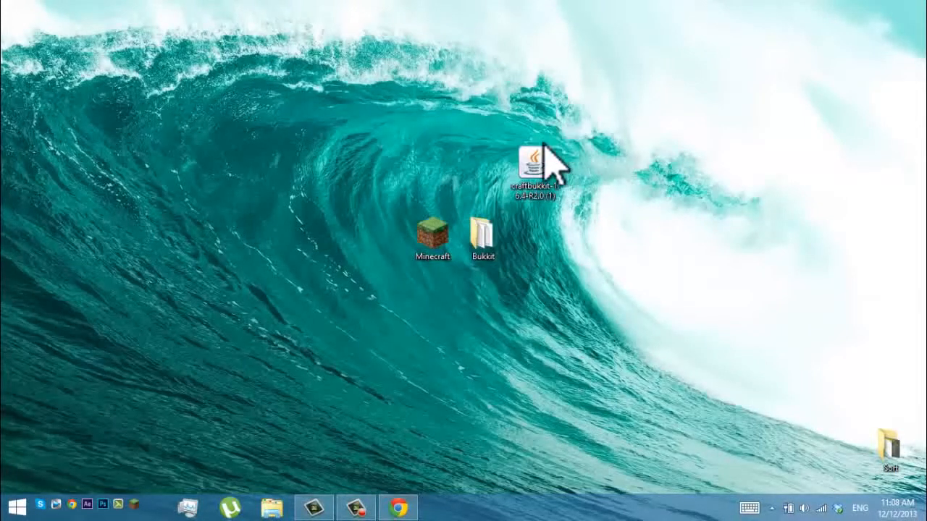
Step: Open the Bukkit server folder from the desktop
left_click(536, 159)
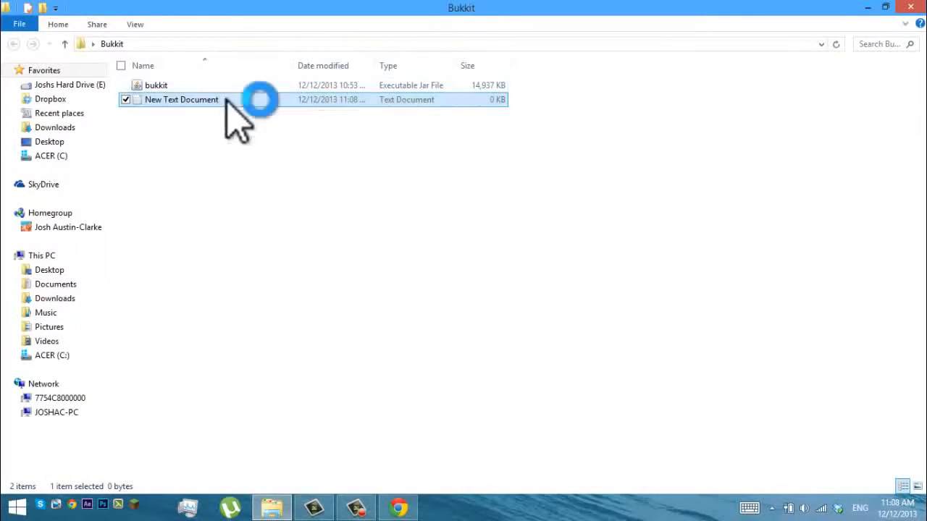
Step: Write the java -Xmx launch command for bukkit.jar and save it as run.bat
double_click(181, 100)
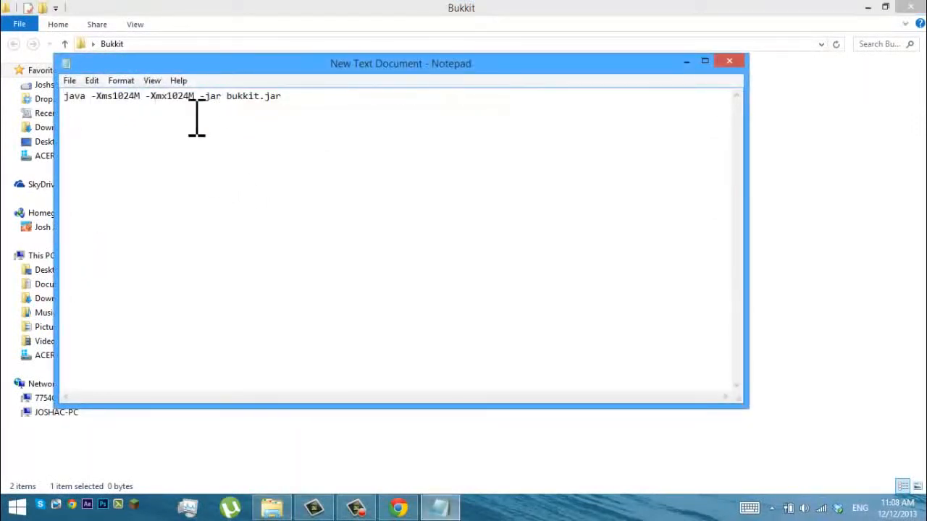
mouse_move(132, 101)
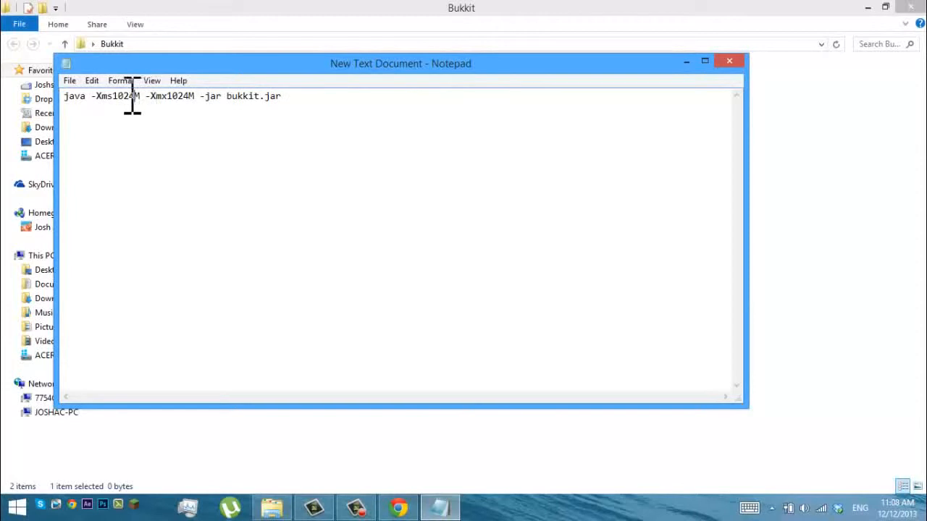
mouse_move(174, 97)
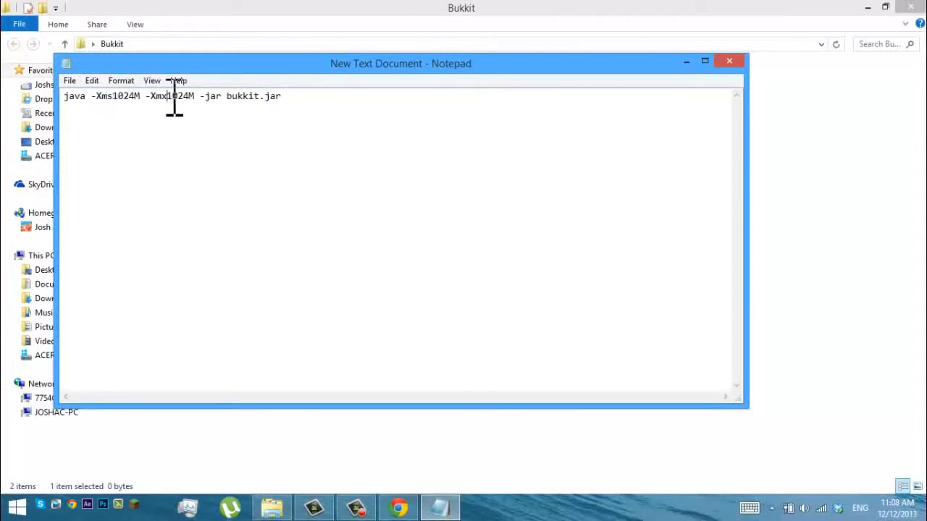
double_click(175, 95)
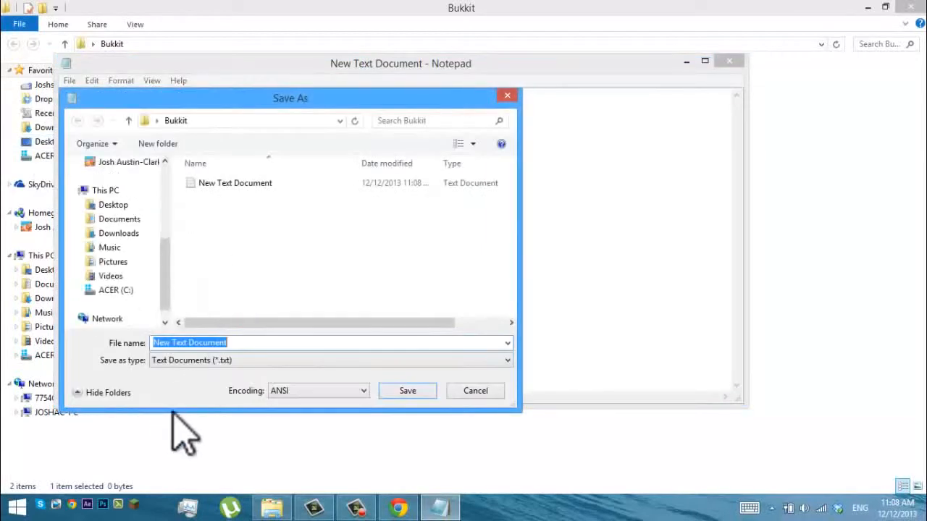
left_click(330, 360)
type("run")
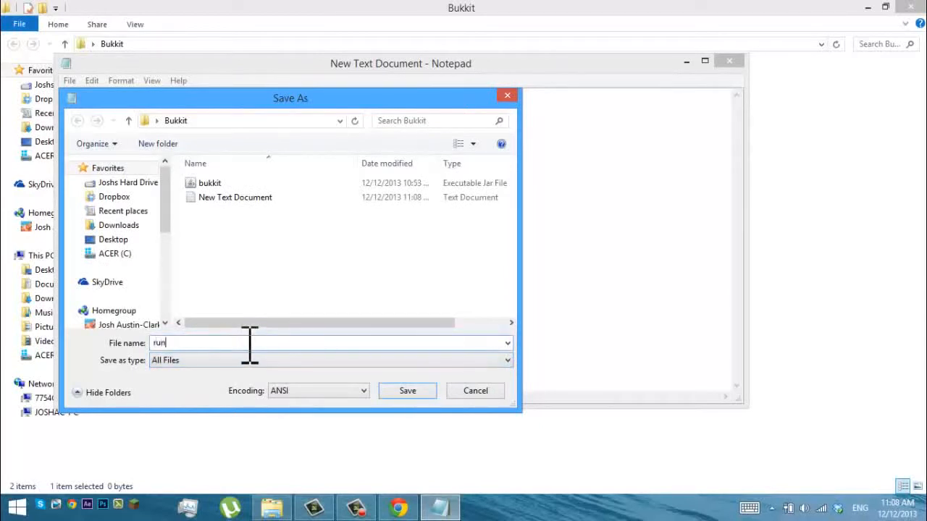
left_click(407, 390)
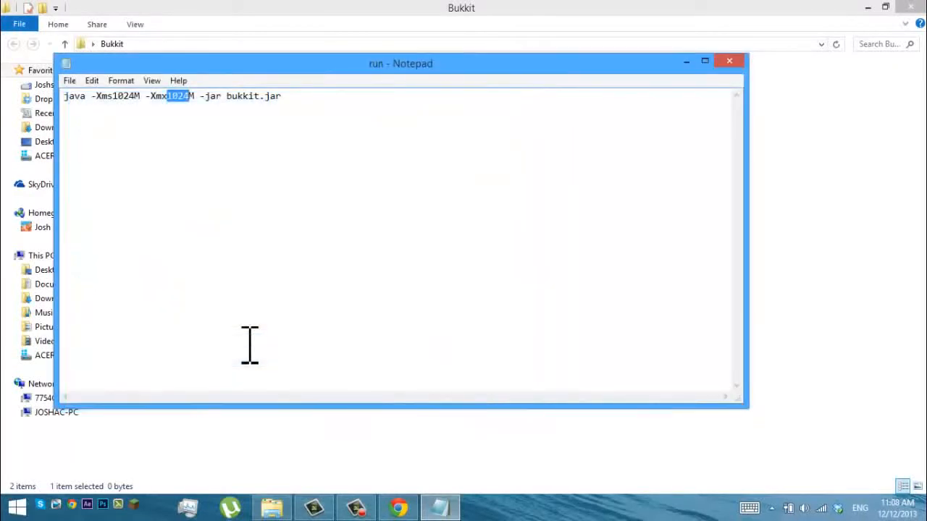
left_click(729, 60)
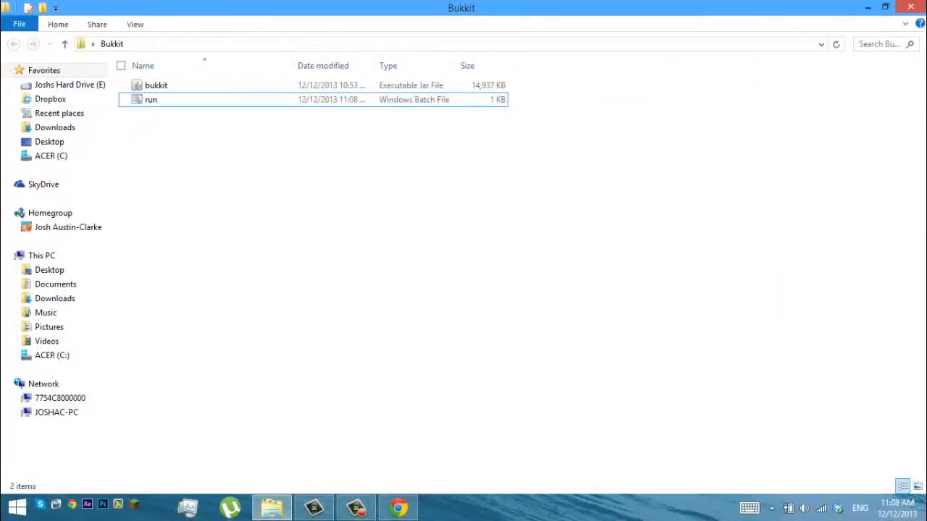
left_click(397, 506)
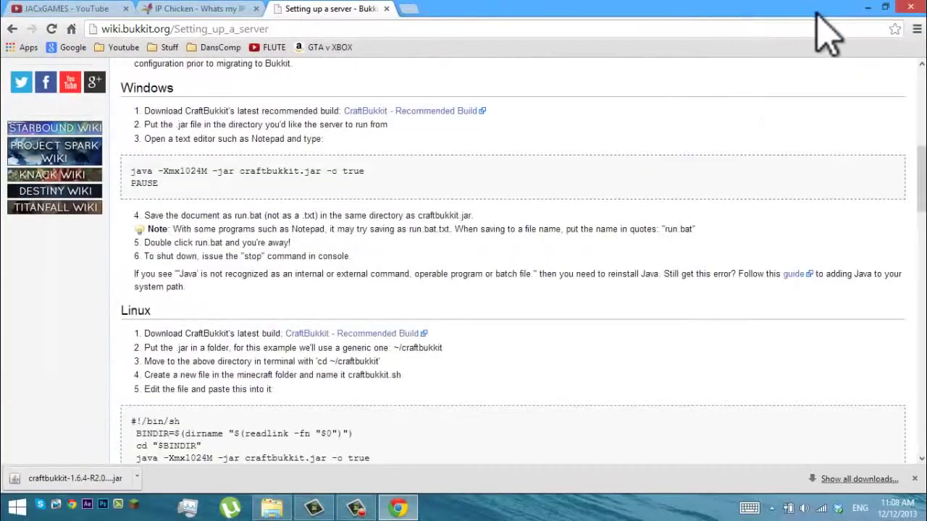
Step: Launch run.bat to generate the world and config files, then stop the server
left_click(271, 507)
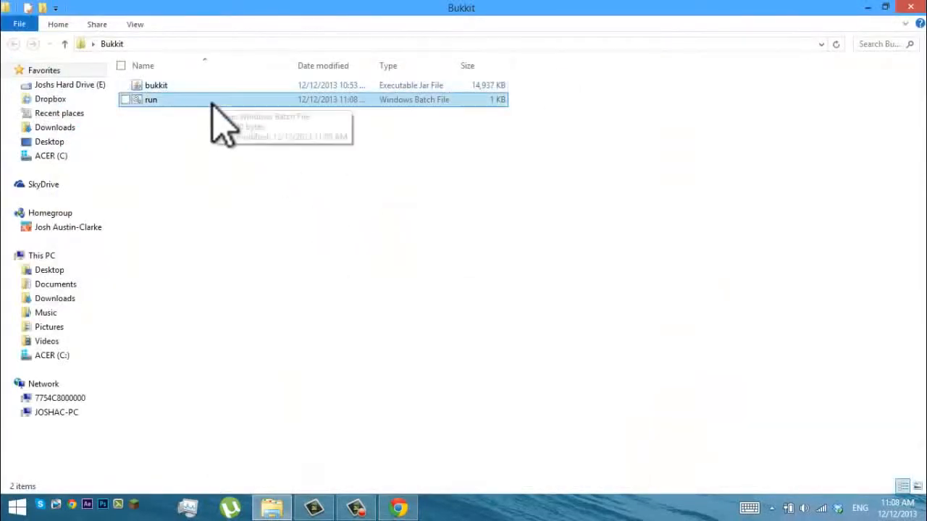
double_click(150, 99)
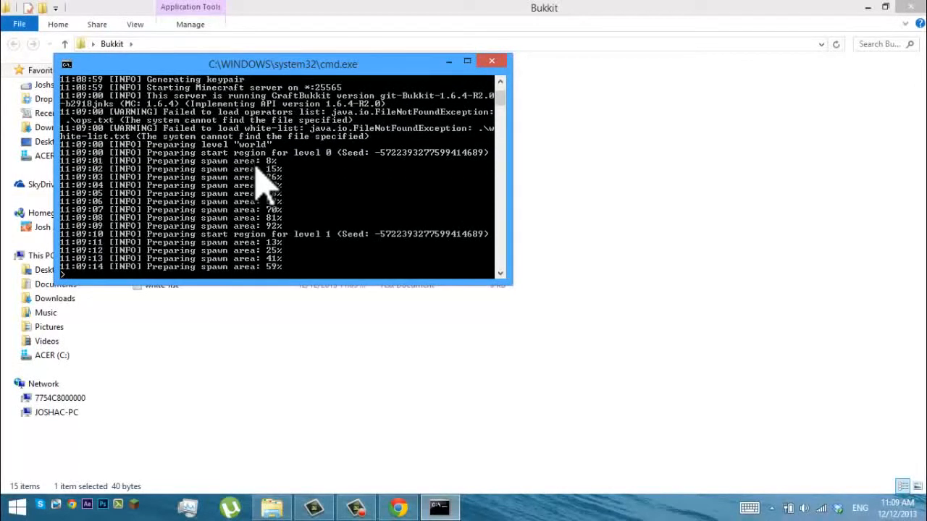
left_click_drag(282, 64, 563, 93)
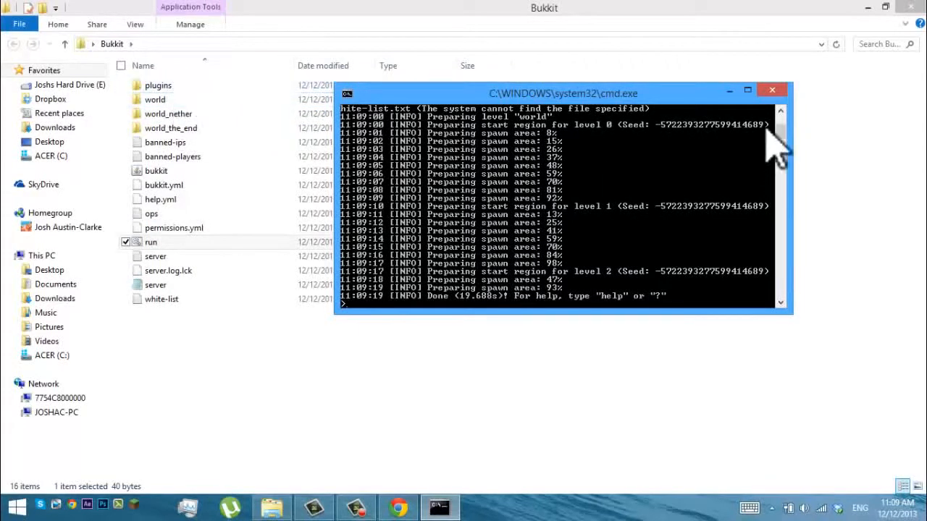
type("sto")
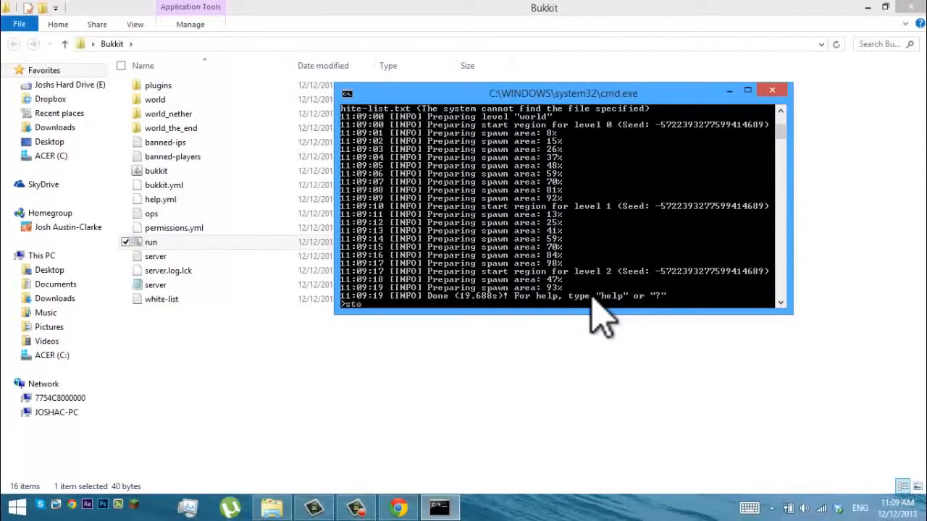
key("Return")
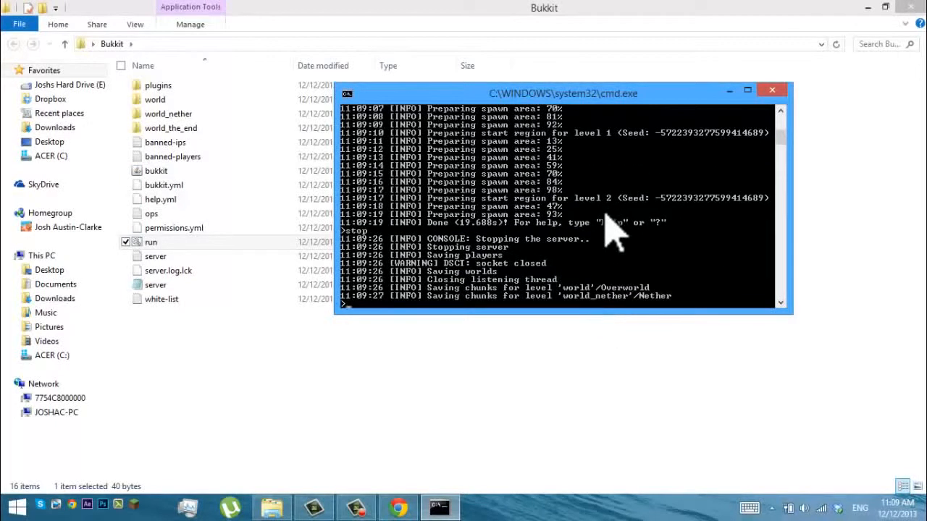
left_click(771, 90)
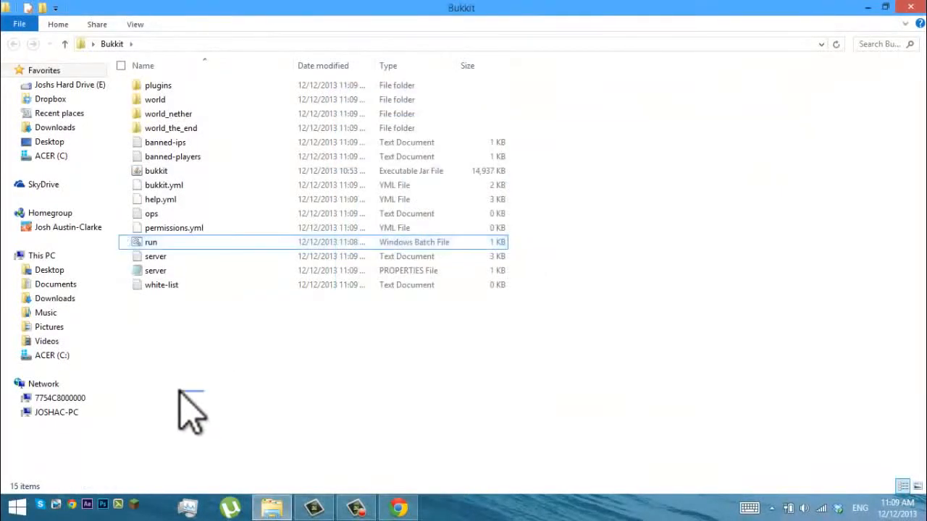
Step: Set motd and level-seed to JACXGAMES, max-players 1, gamemode 1, white-list true, and save
double_click(155, 270)
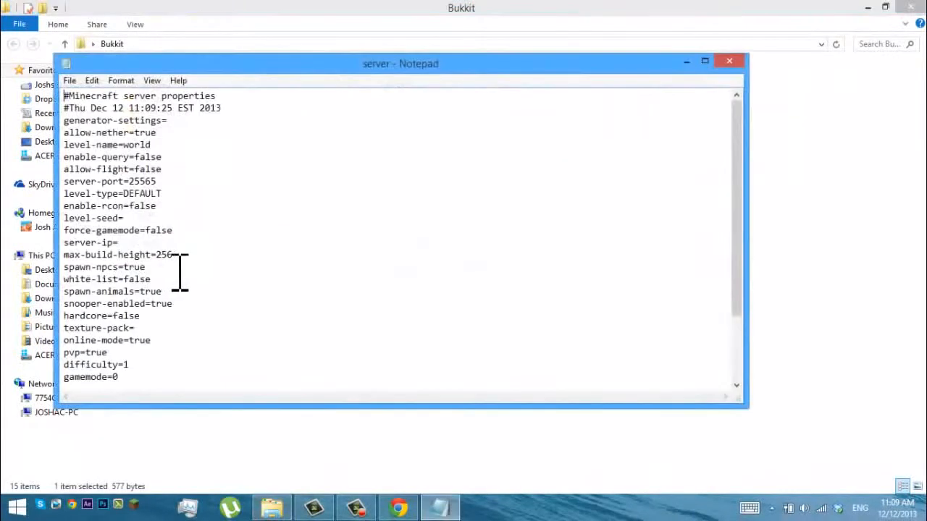
scroll("down", 3)
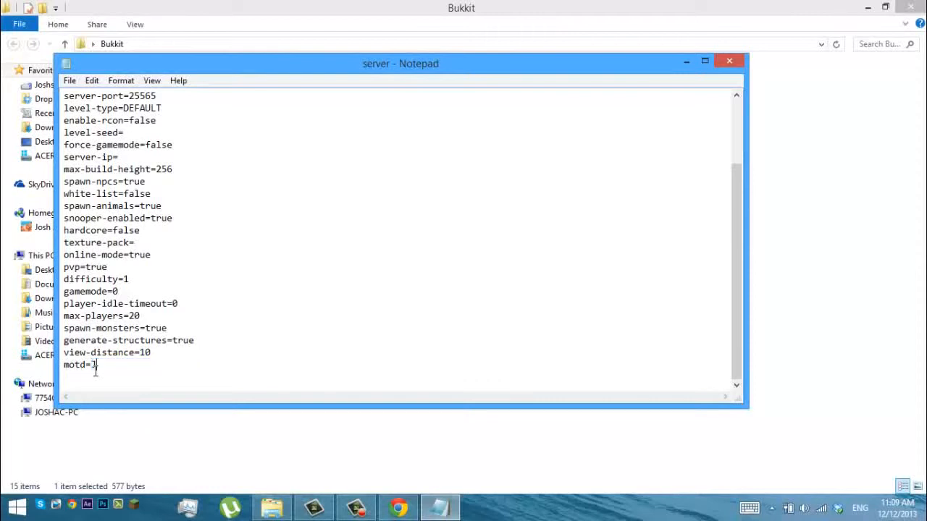
type("ACXGAMES")
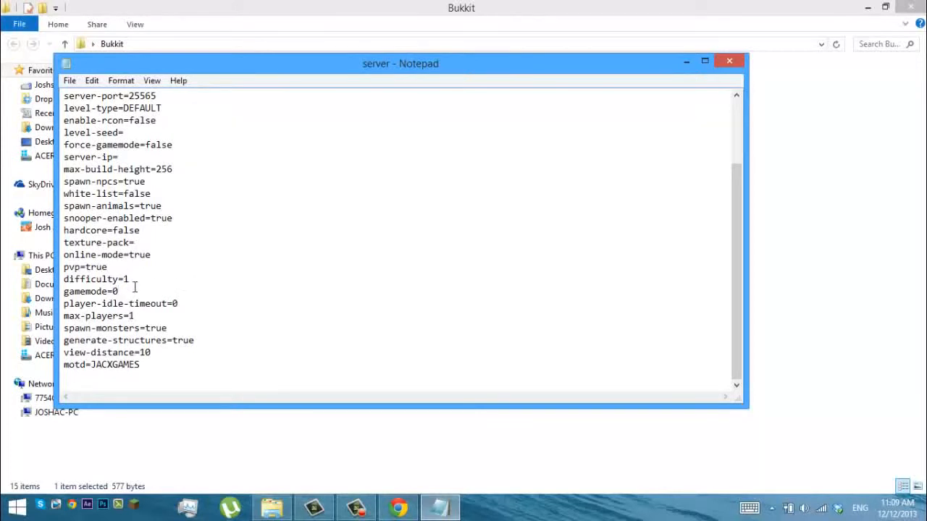
type("1")
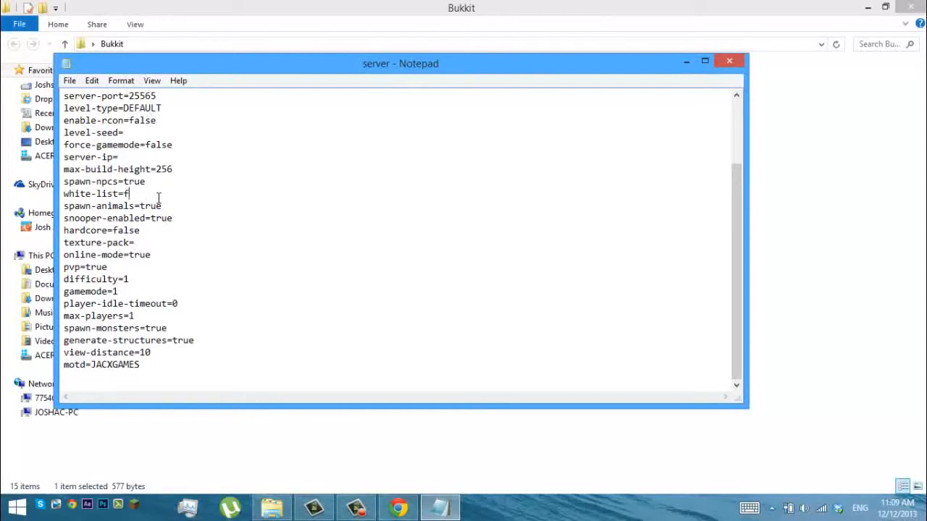
type("rue")
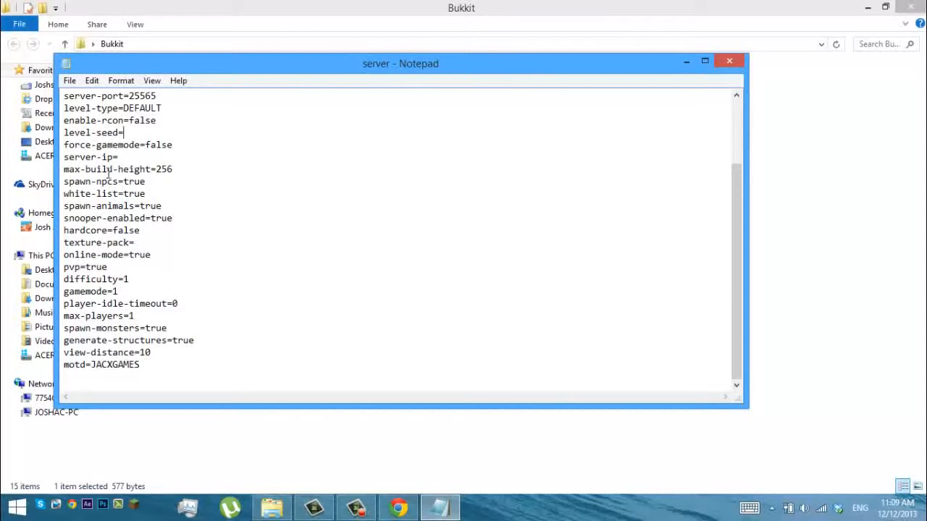
type("JACXGA")
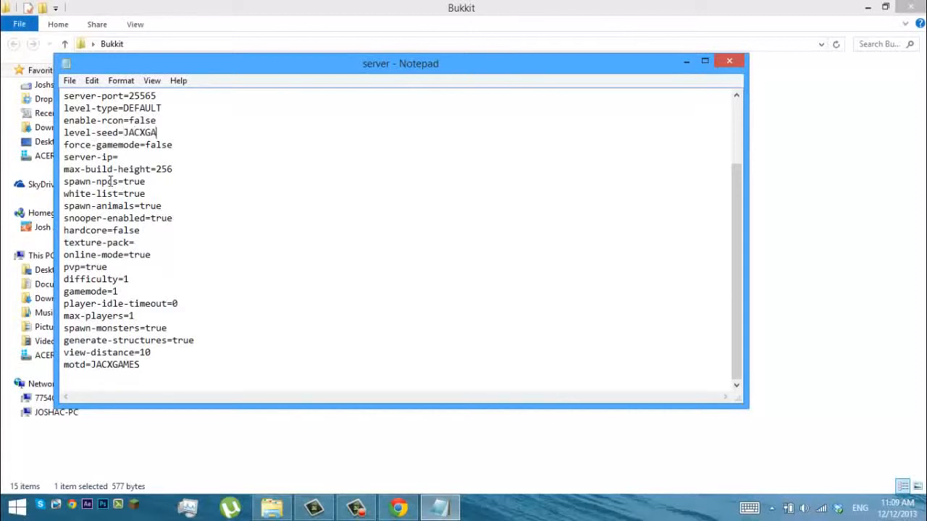
left_click(70, 80)
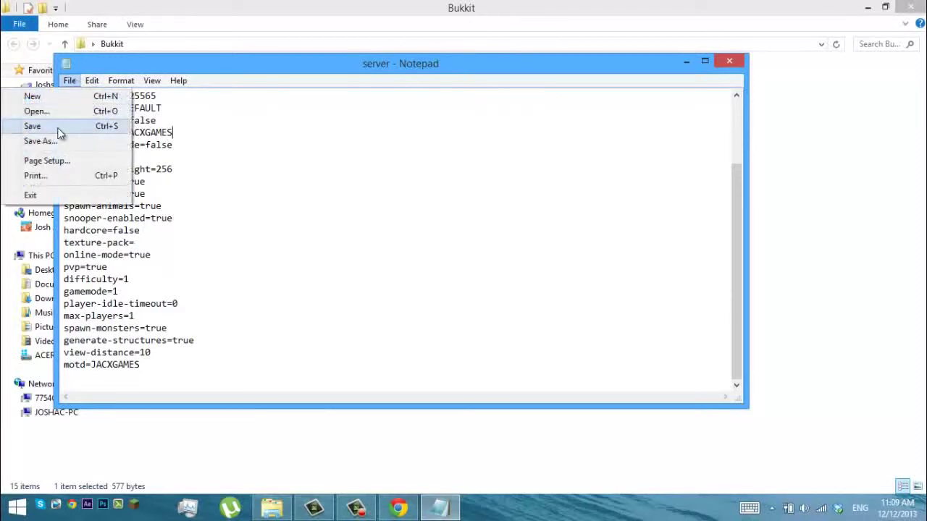
left_click(32, 126)
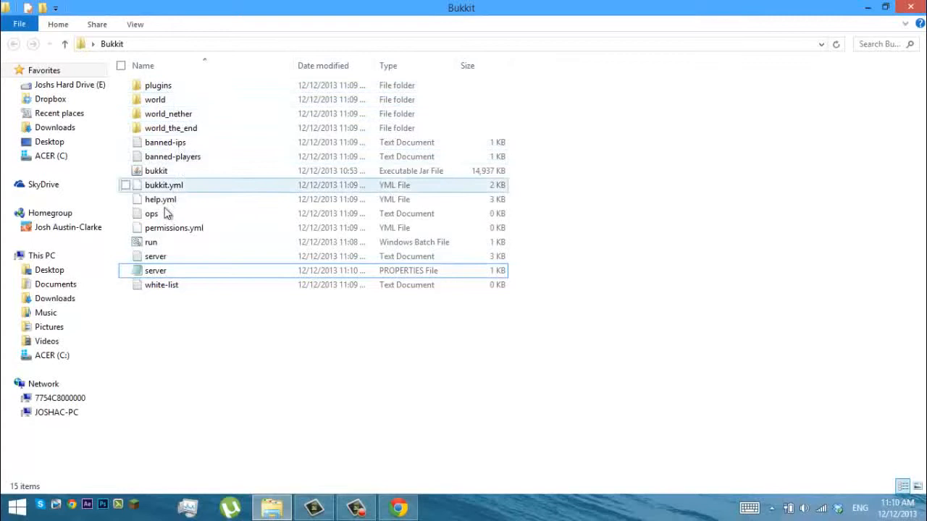
double_click(152, 212)
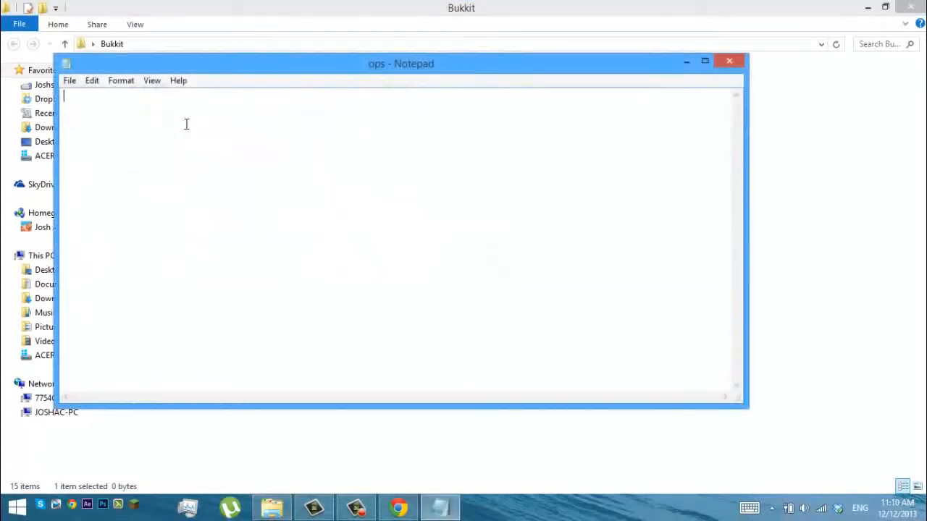
type("xXShado")
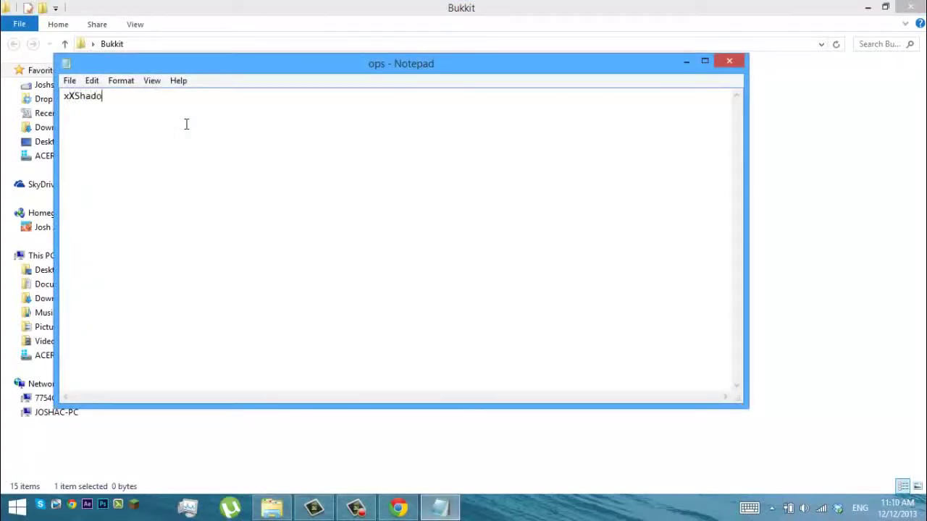
type("wG")
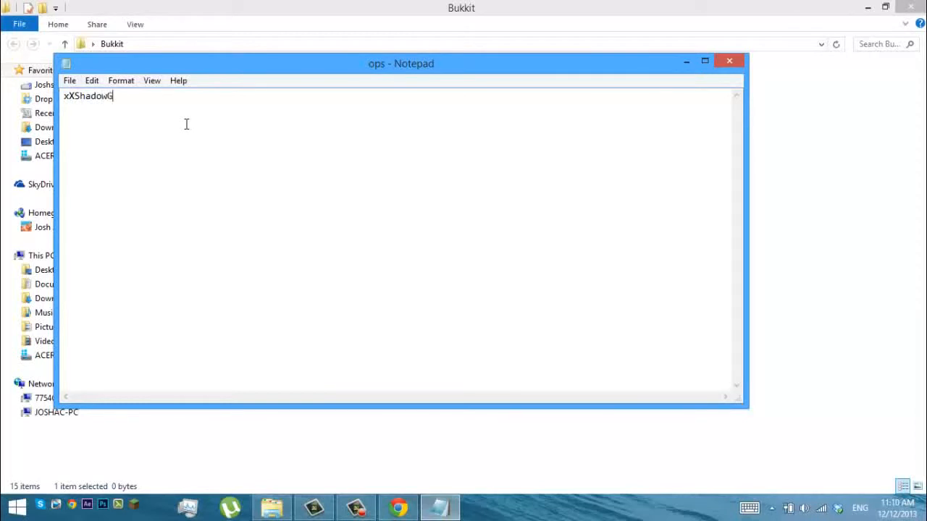
type("unnerXX")
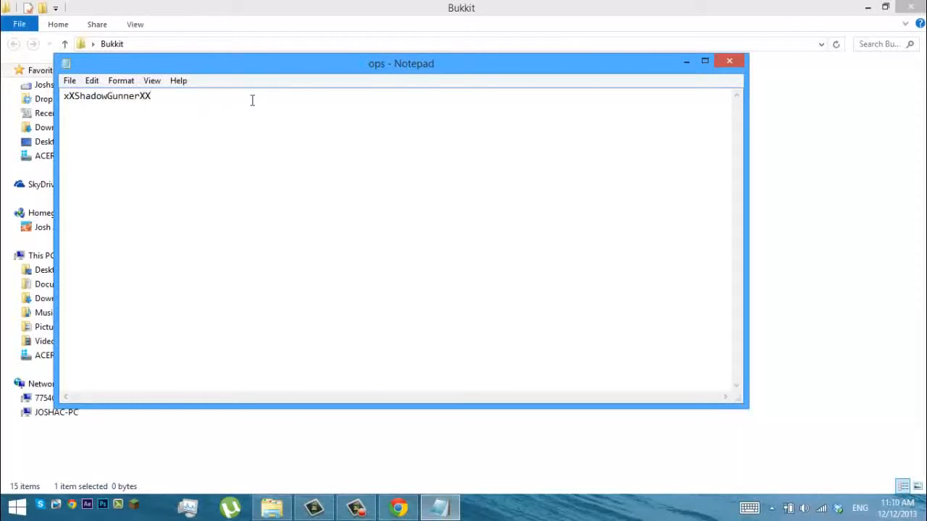
type("x")
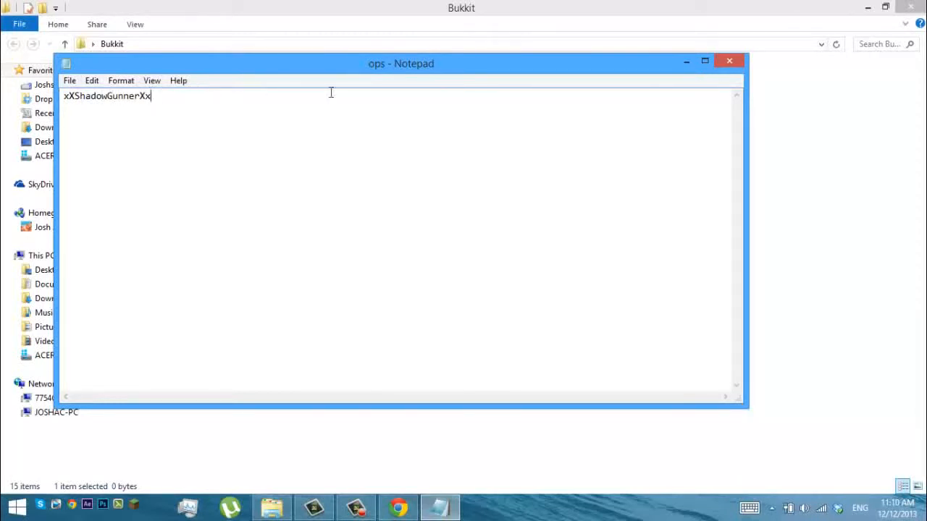
left_click(729, 61)
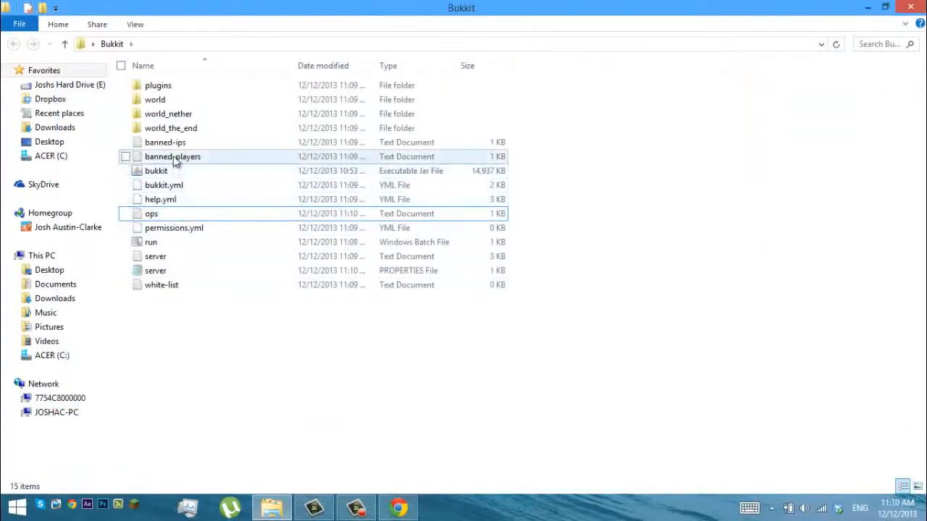
Step: Add xXShadowGunnerXx to white-list.txt, then open and close server.log
double_click(161, 284)
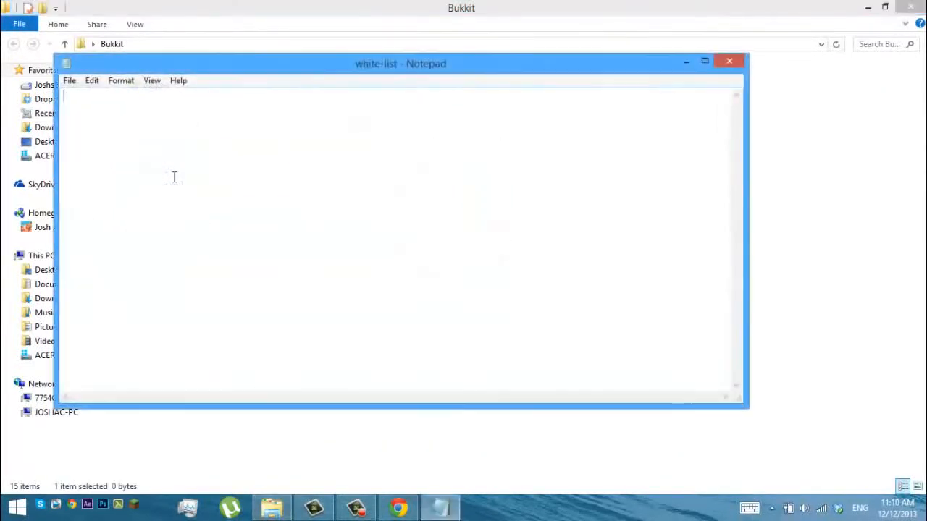
type("xXShad")
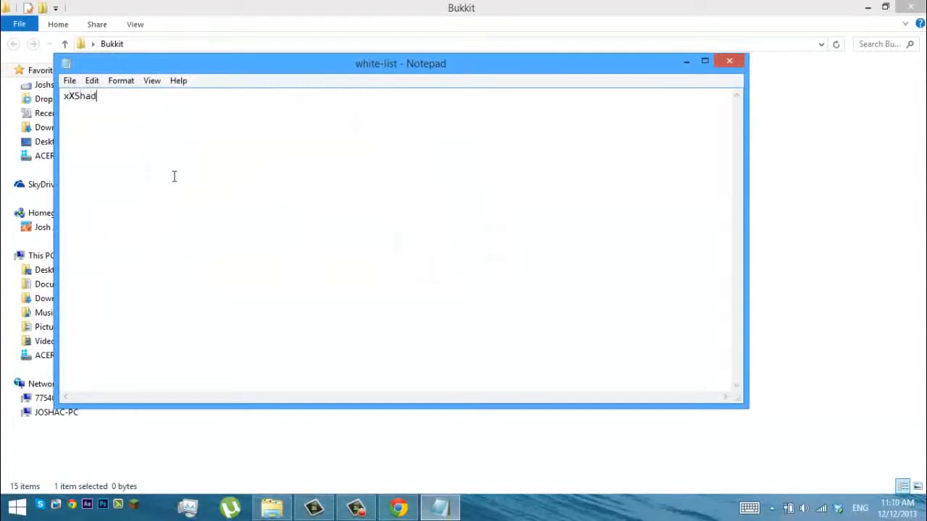
type("owGunner")
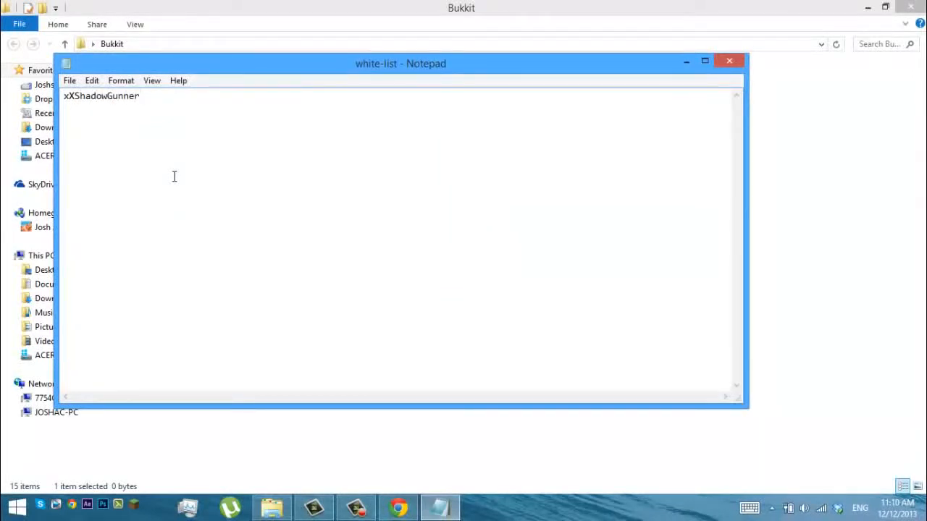
type("Xx")
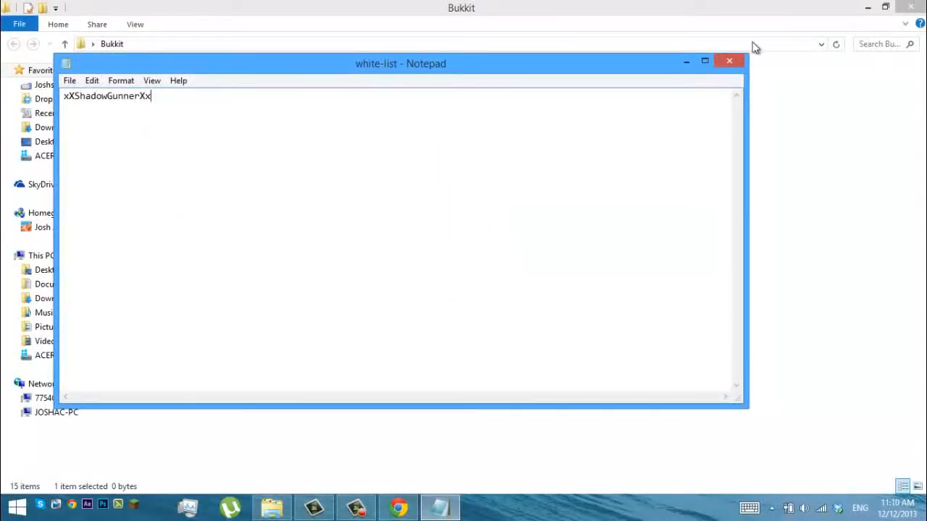
left_click(729, 60)
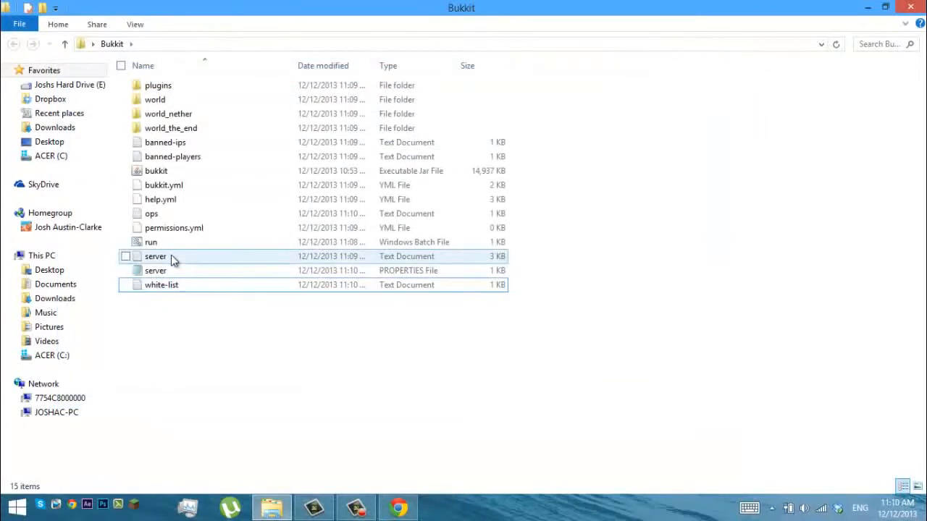
double_click(155, 256)
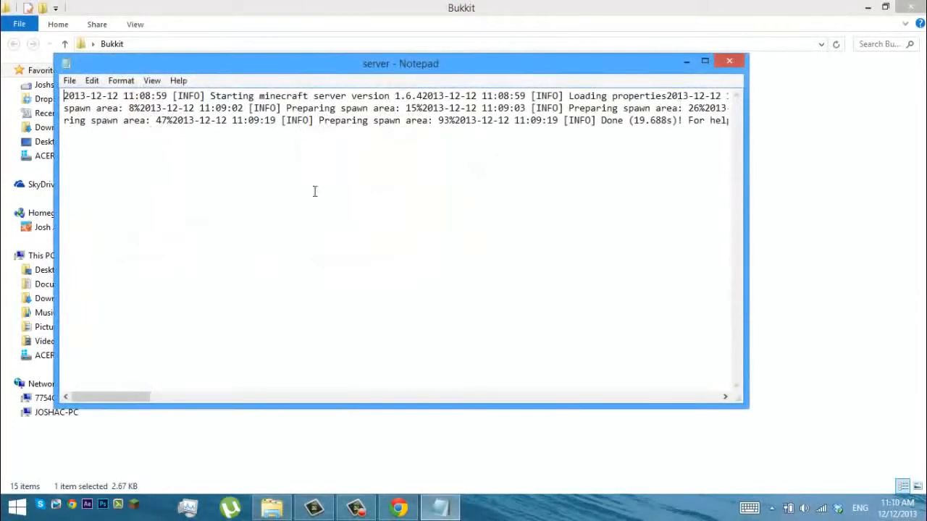
left_click(729, 61)
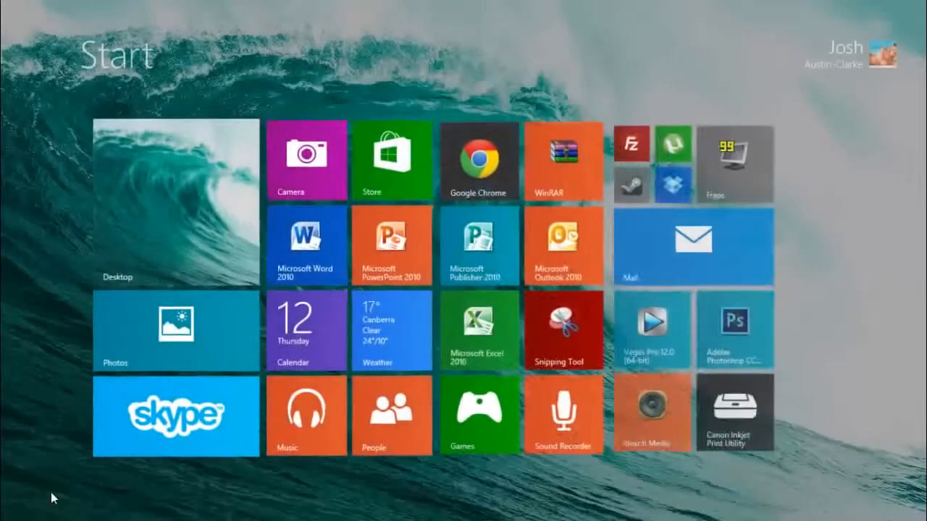
Step: Run ipconfig to find IPv4 192.168.0.7 and gateway 192.168.0.1
type("cmd")
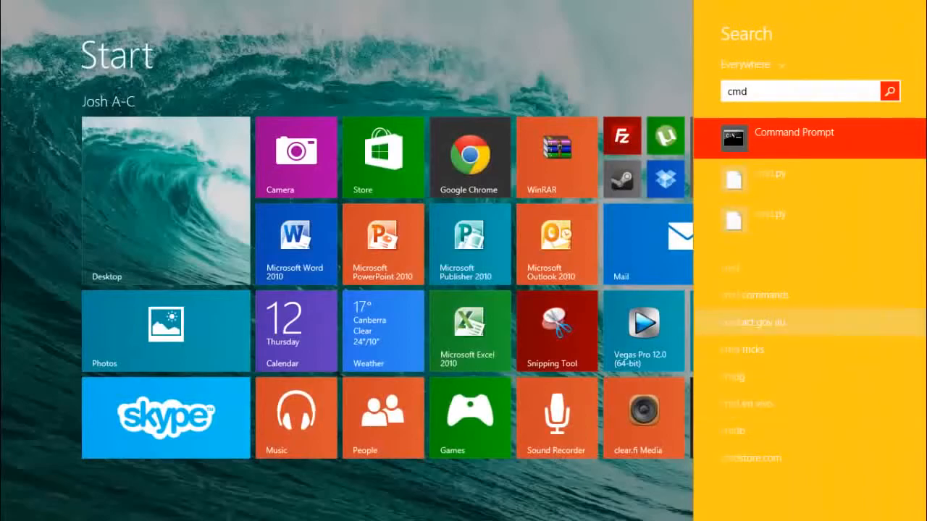
left_click(792, 132)
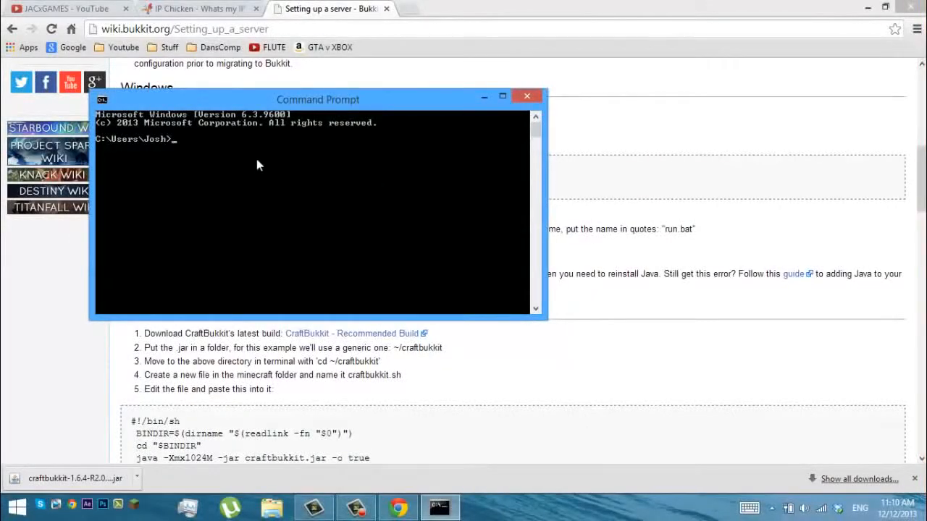
type("ip")
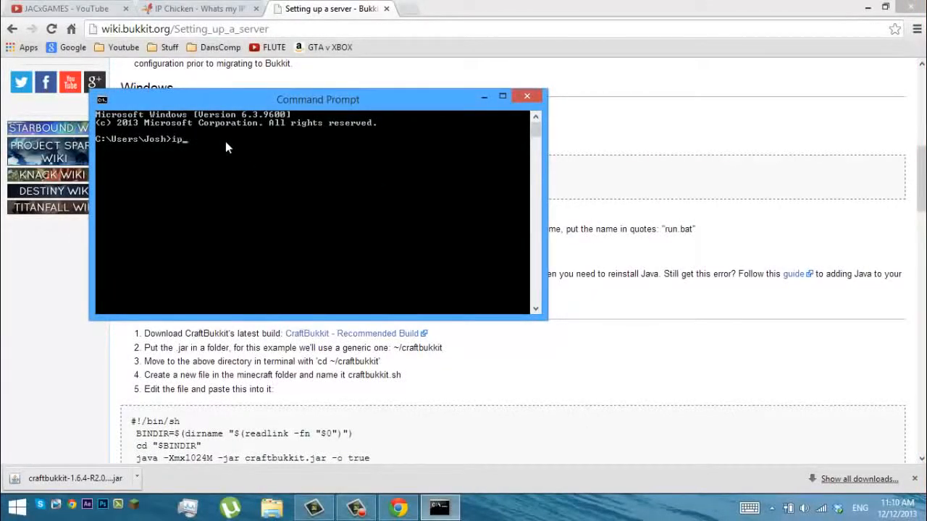
key("Return")
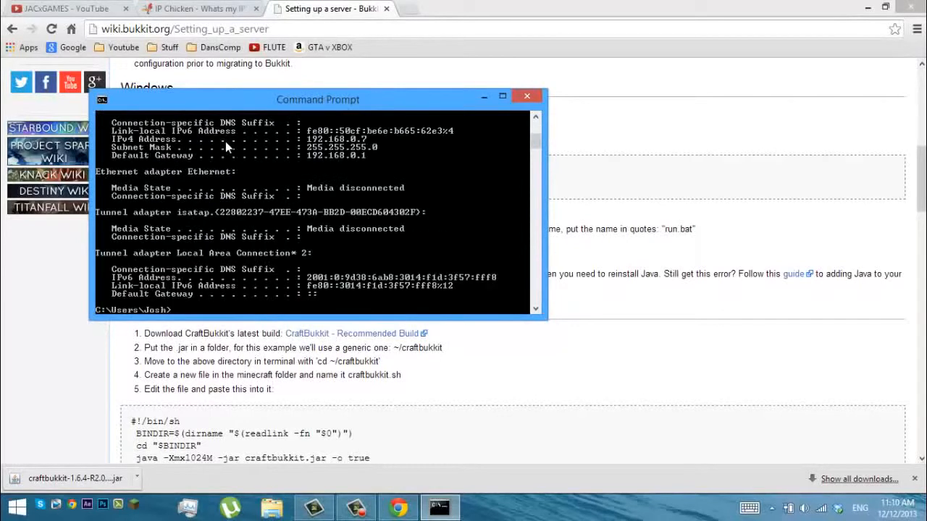
scroll("up", 3)
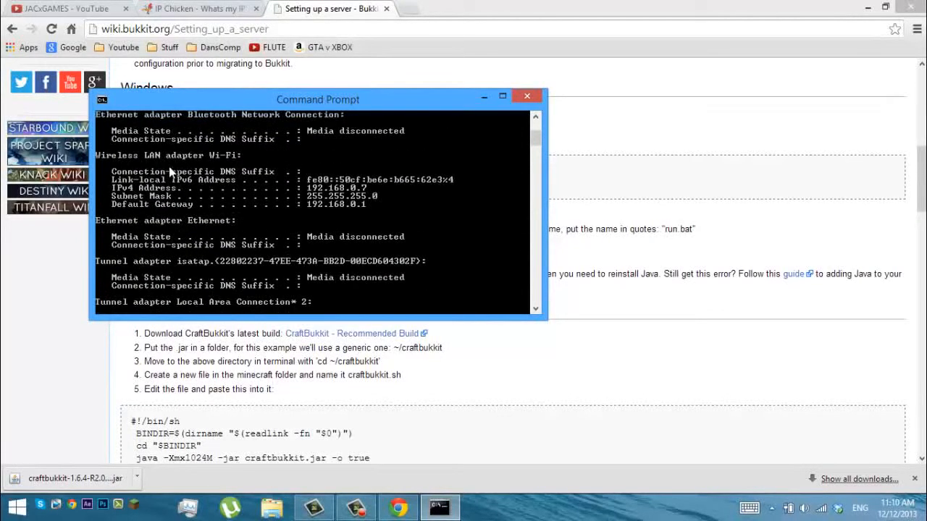
mouse_move(210, 121)
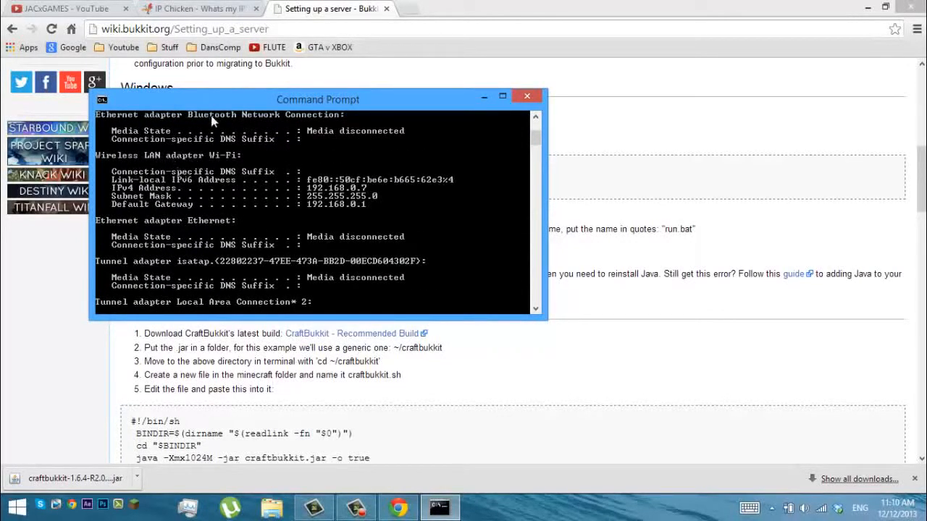
mouse_move(195, 211)
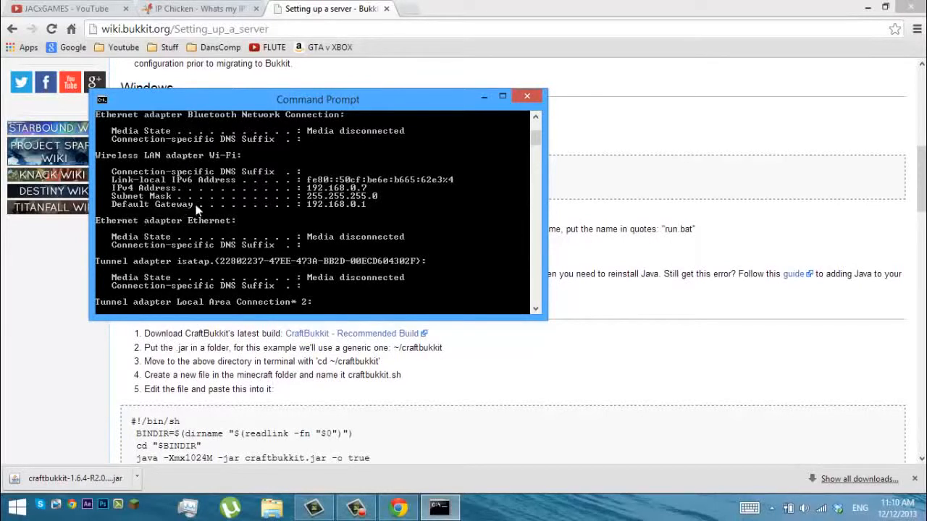
mouse_move(326, 210)
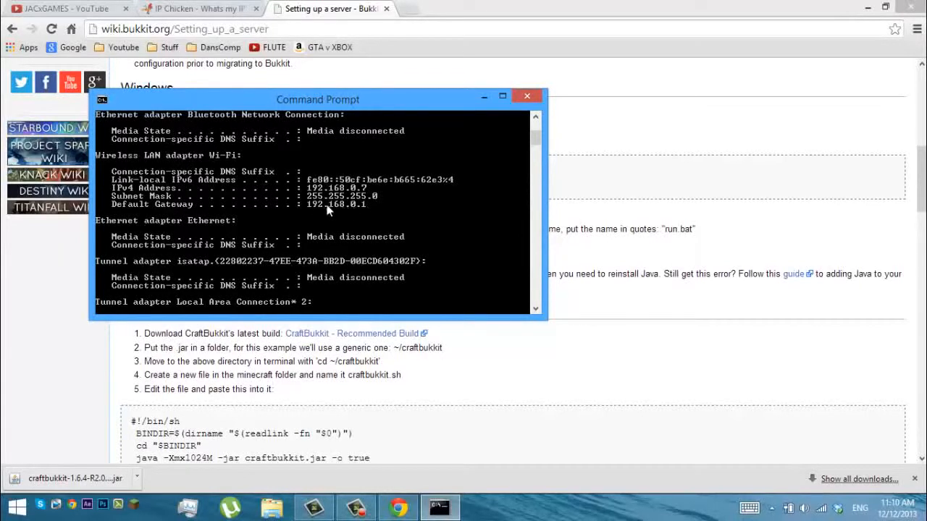
mouse_move(343, 178)
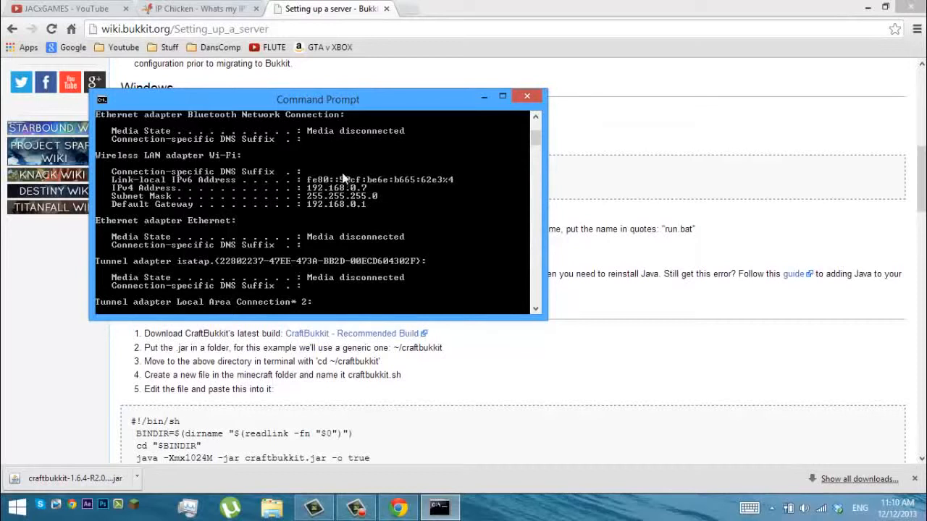
left_click(463, 9)
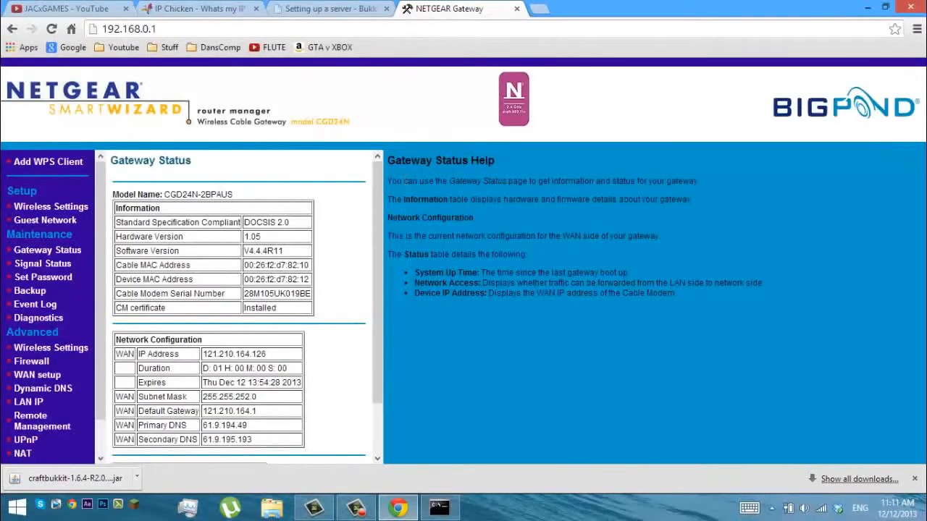
scroll("down", 3)
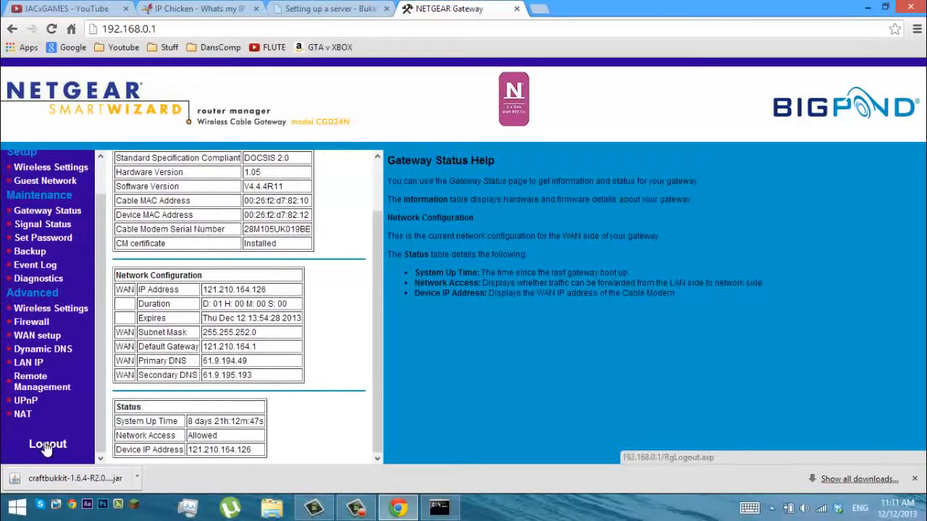
left_click(48, 443)
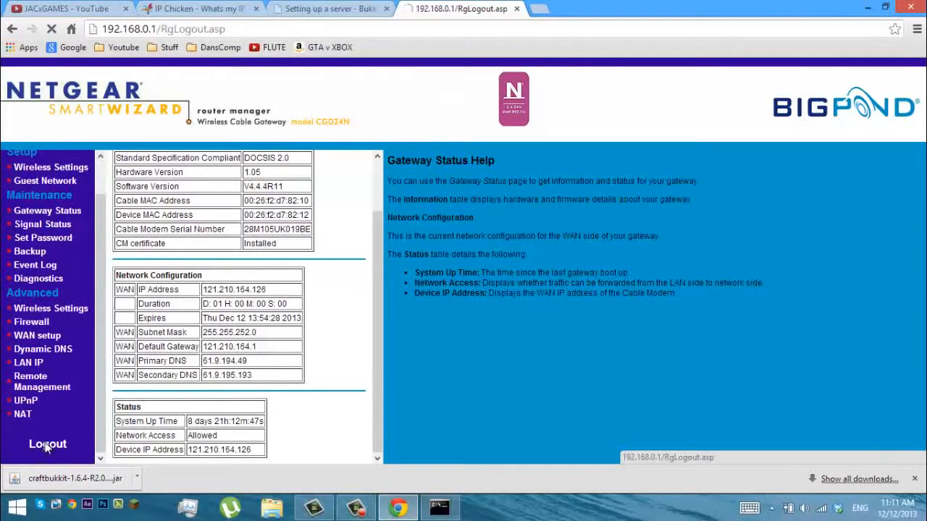
left_click(47, 444)
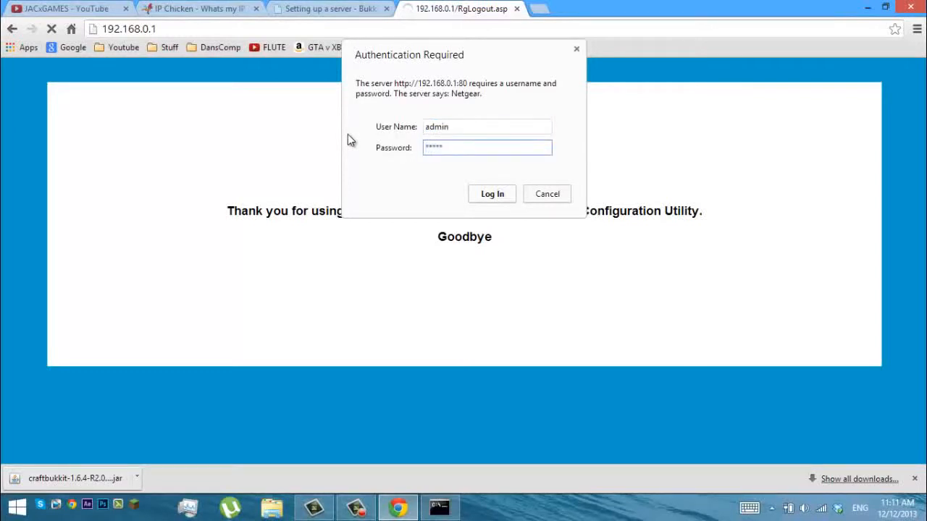
key("Backspace")
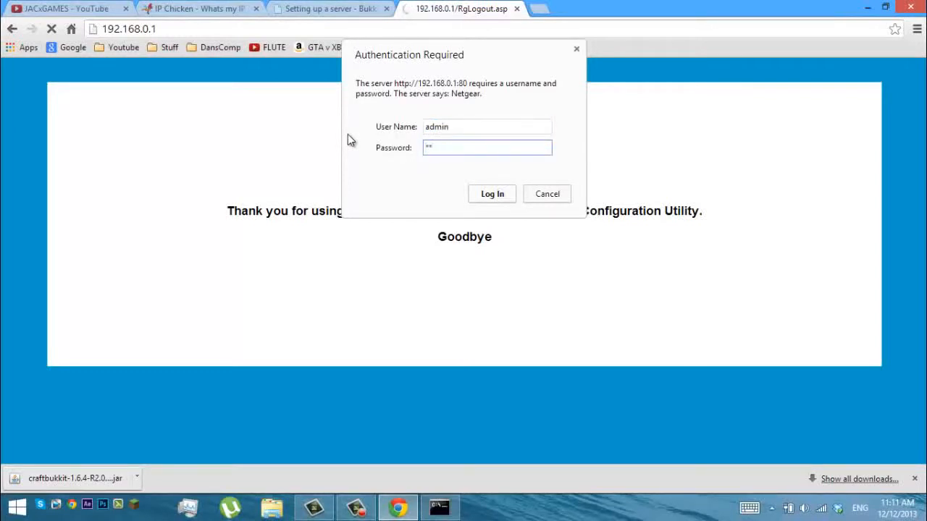
left_click(491, 193)
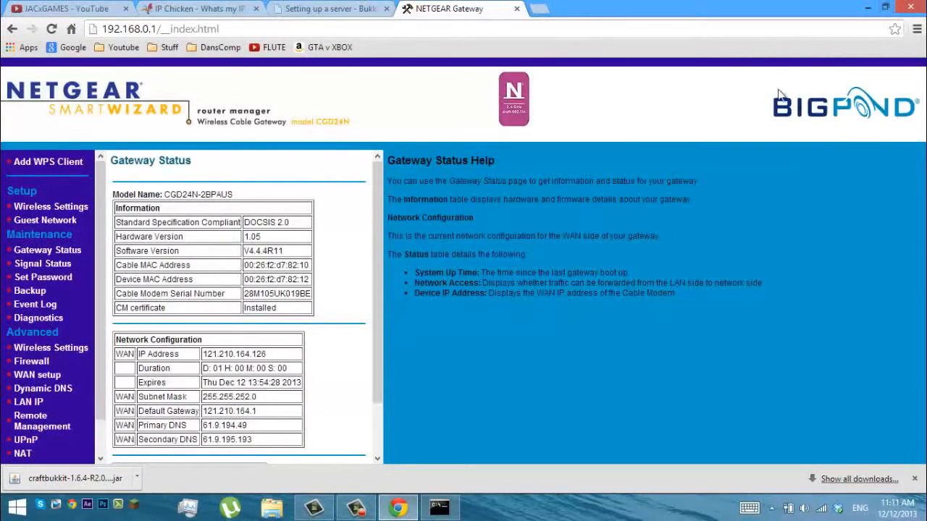
mouse_move(570, 231)
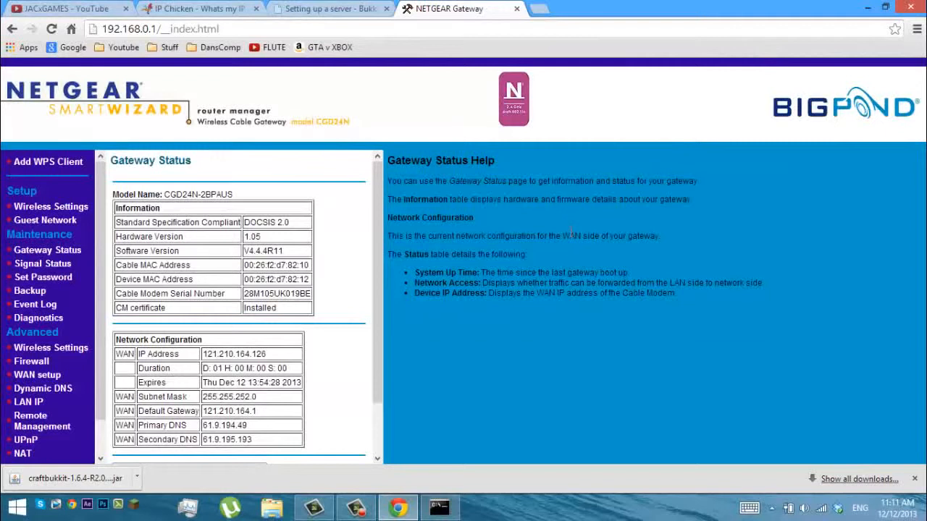
mouse_move(572, 225)
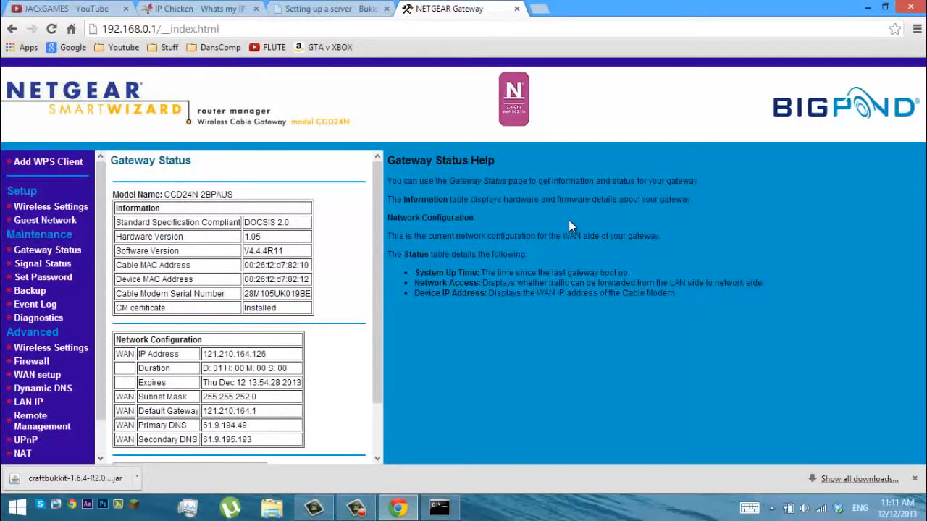
mouse_move(802, 116)
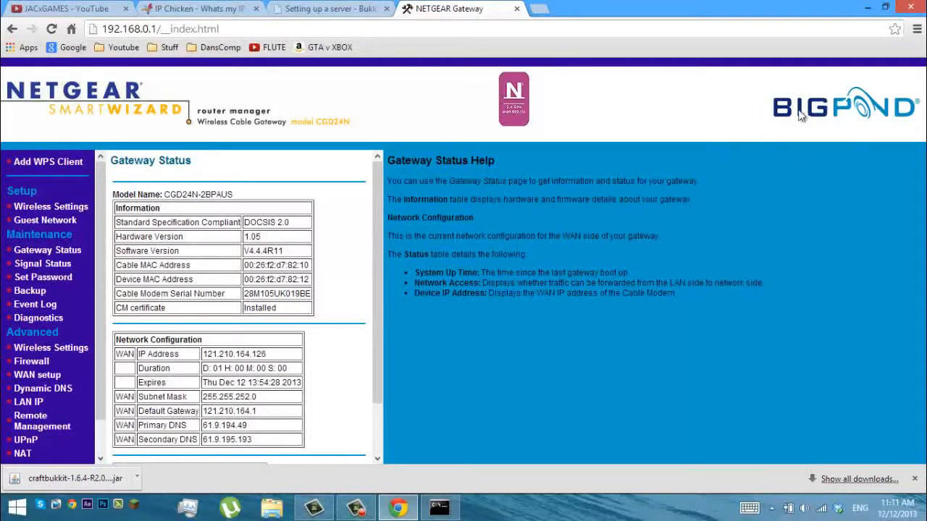
mouse_move(344, 228)
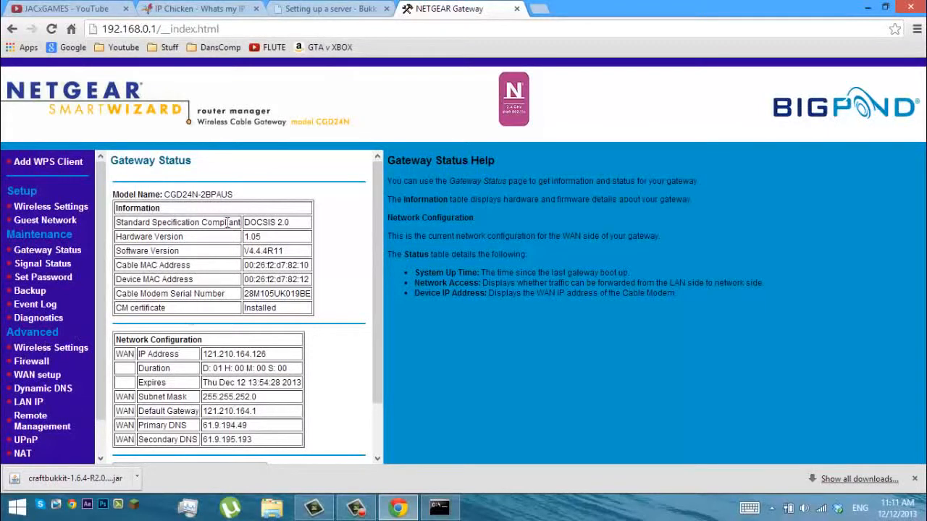
mouse_move(570, 161)
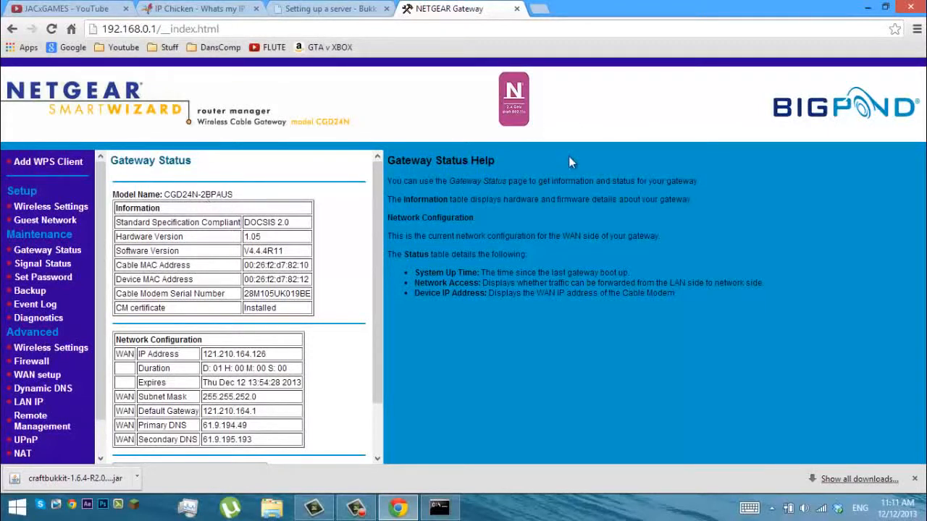
mouse_move(31, 361)
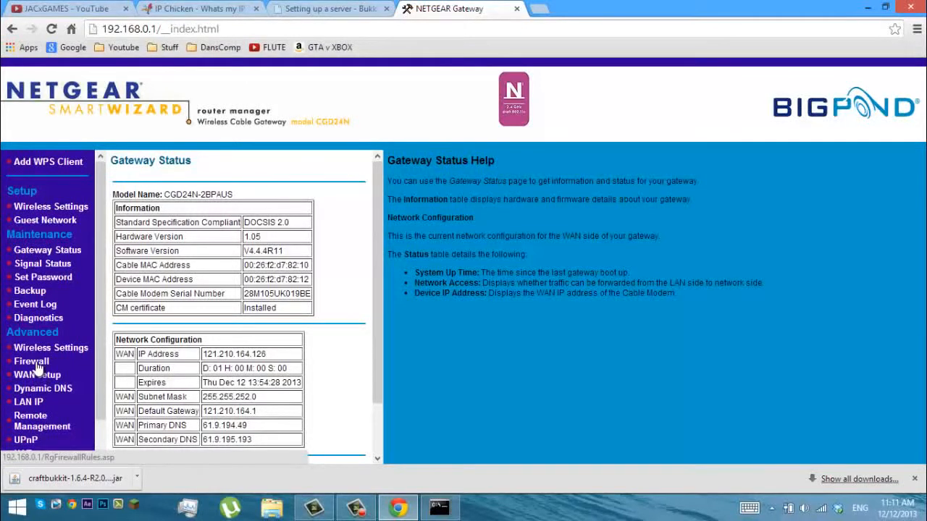
Step: In Firewall settings, enter custom rule name MC with port 25565
left_click(31, 361)
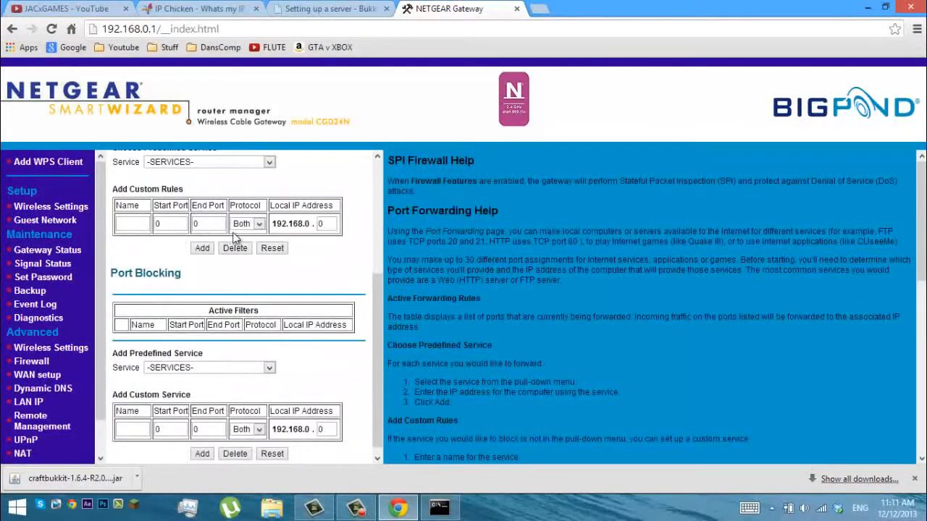
scroll("up", 3)
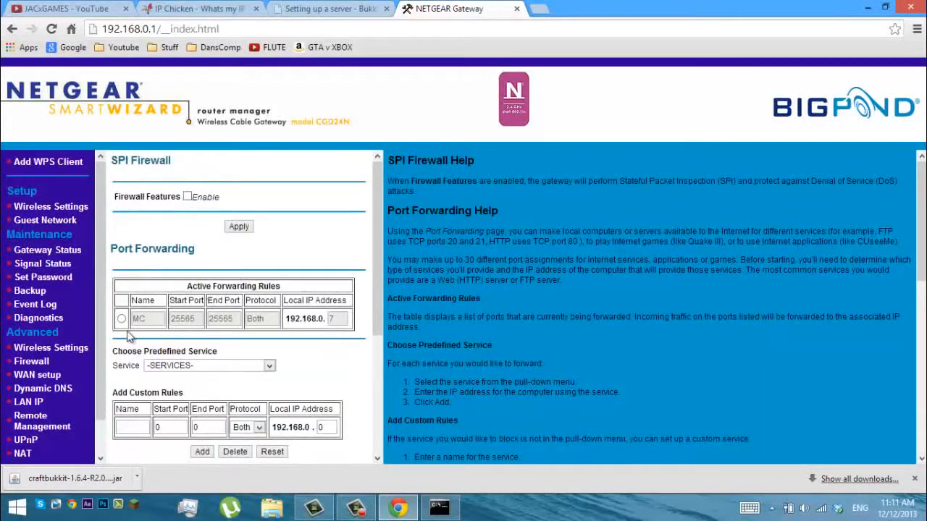
left_click(121, 318)
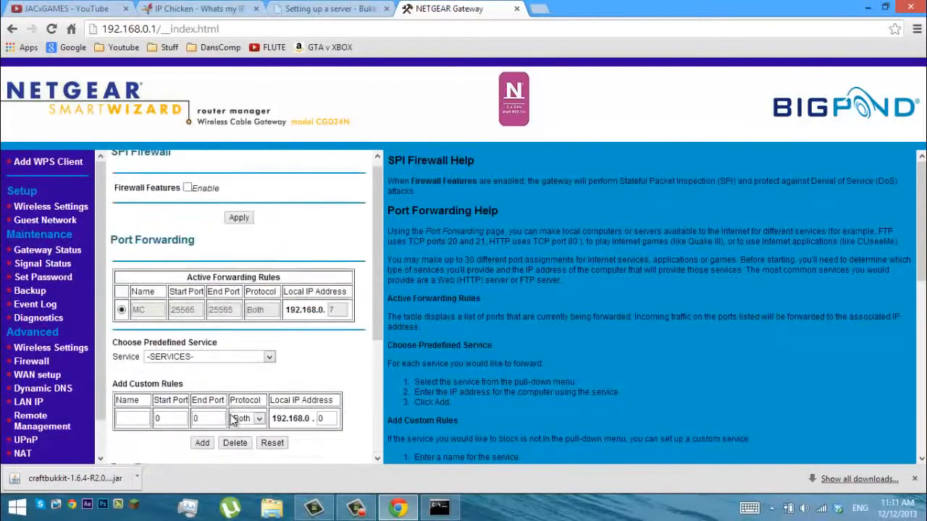
scroll("down", 3)
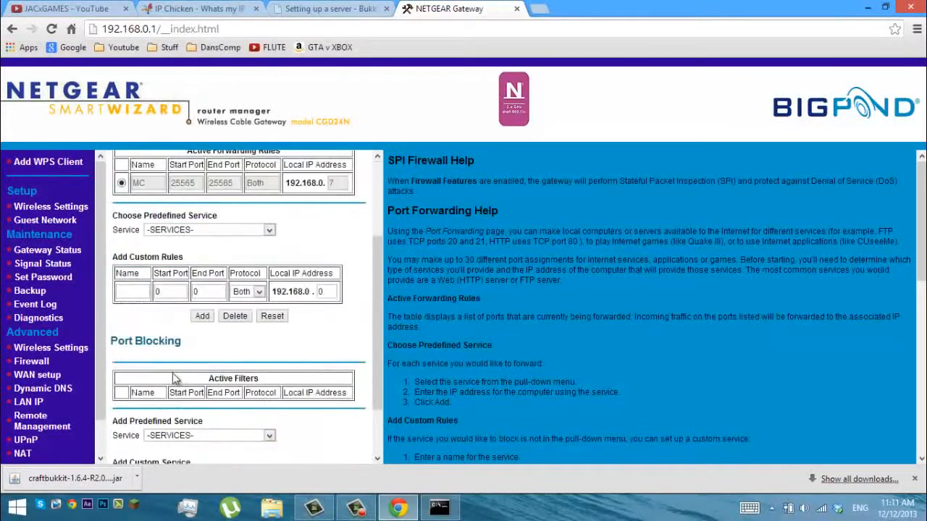
left_click(133, 291)
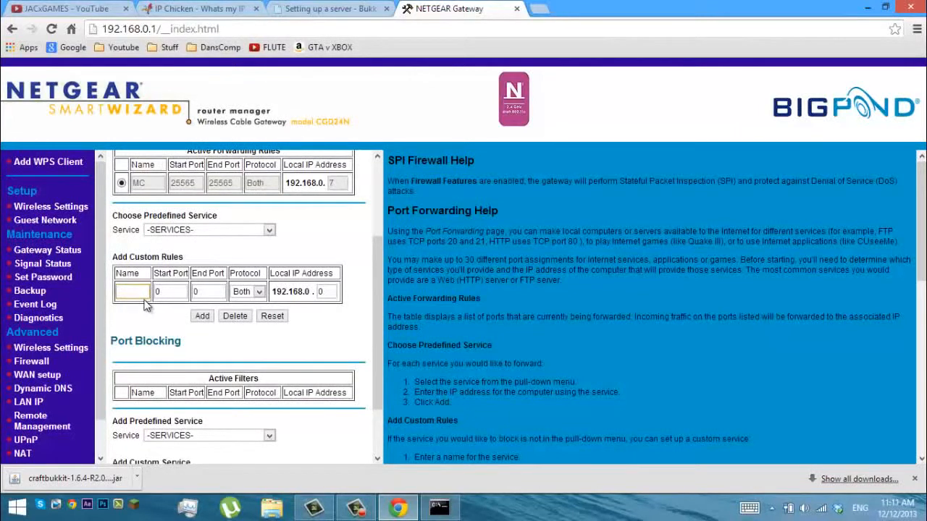
type("MC")
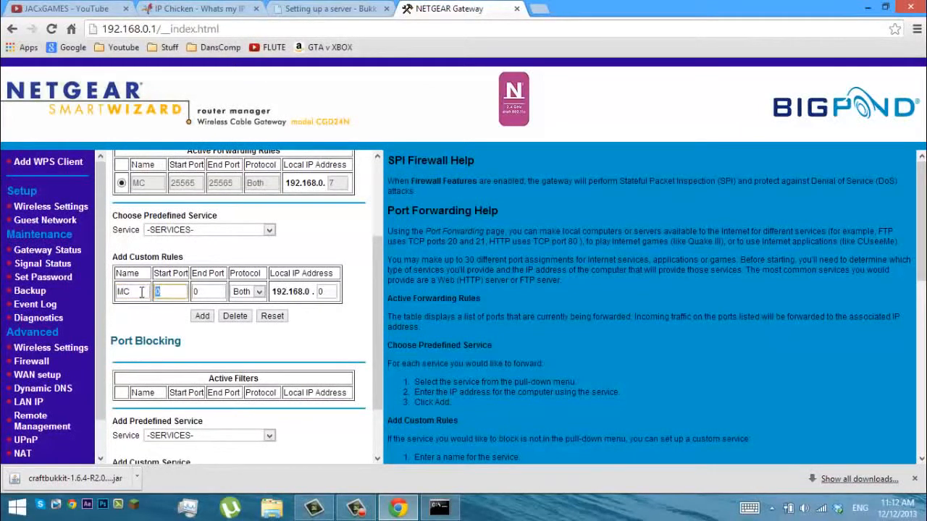
type("25565")
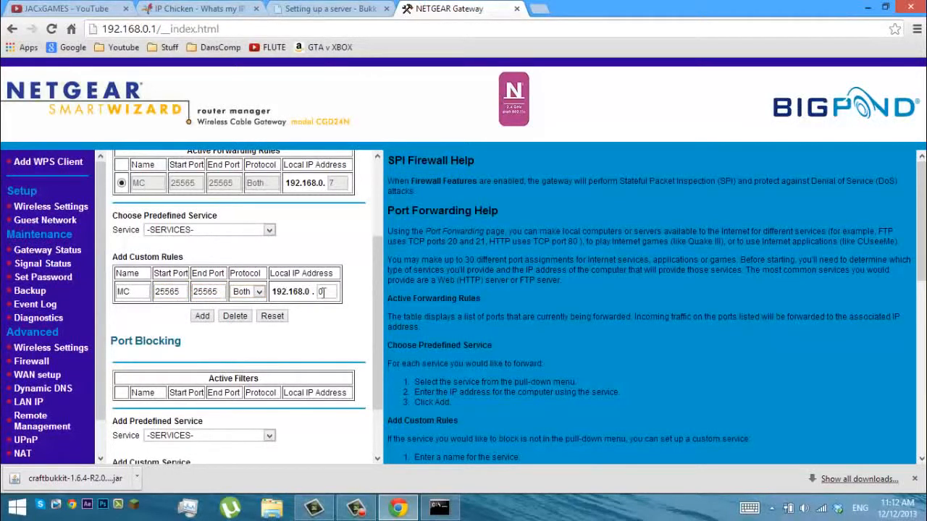
Step: Enter local IP 192.168.0.7 for the rule and check the MC rule is listed
left_click(439, 507)
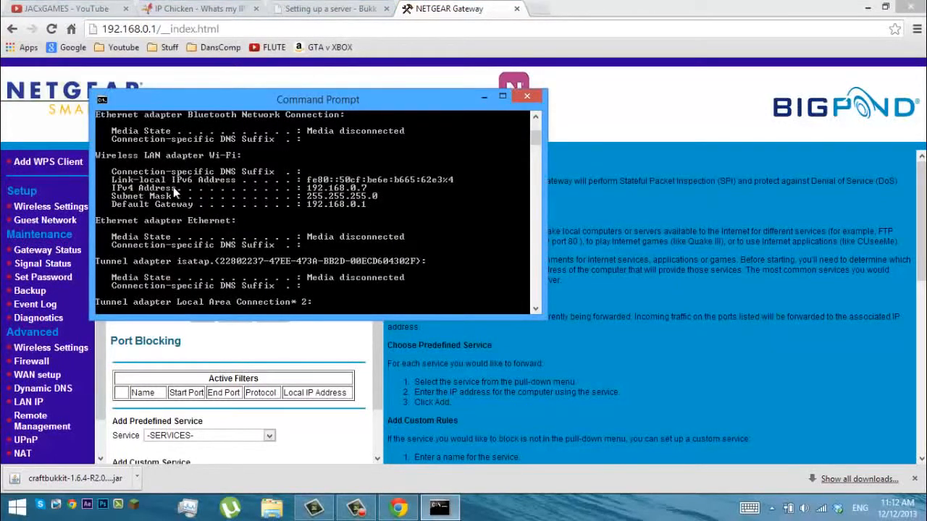
mouse_move(343, 192)
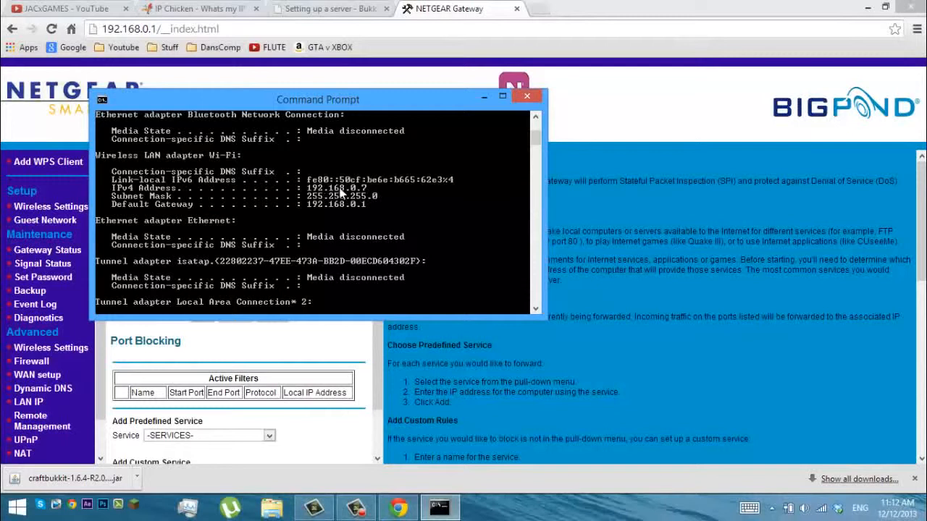
left_click(527, 95)
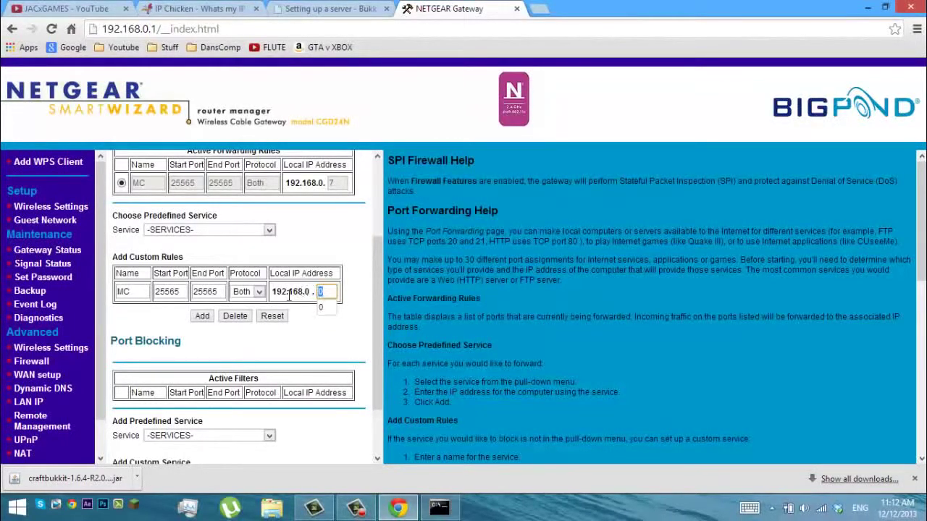
type("7")
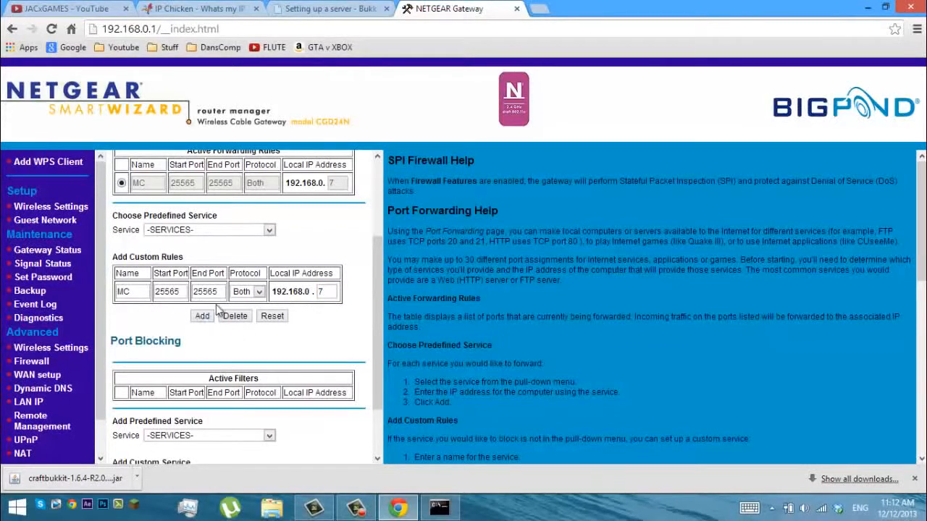
mouse_move(293, 308)
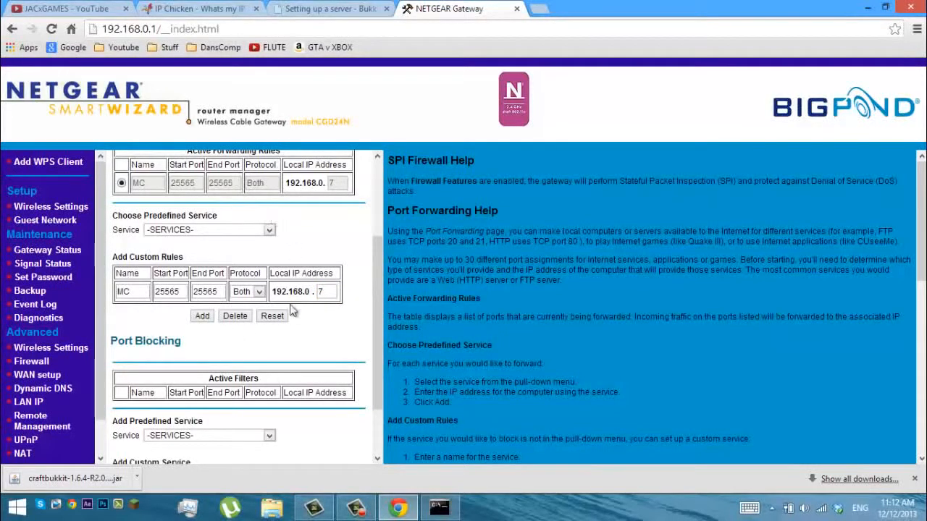
scroll("up", 3)
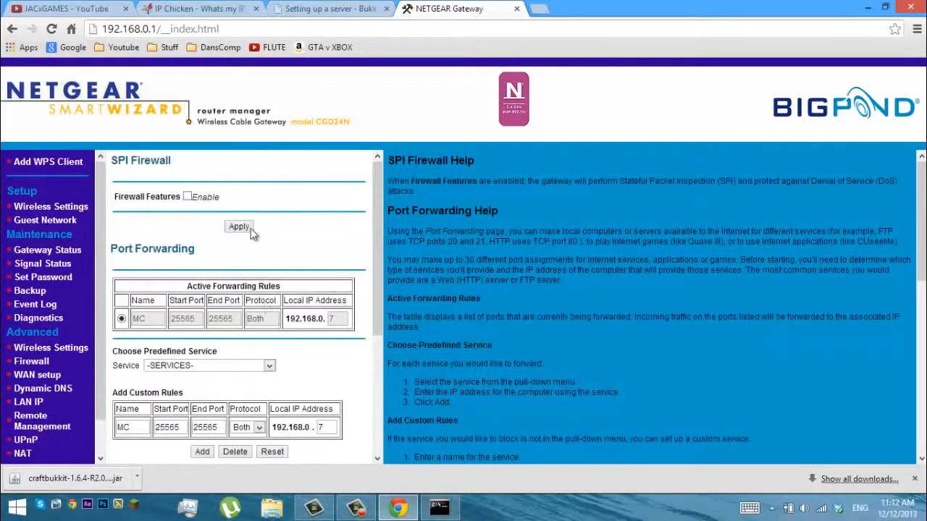
scroll("down", 3)
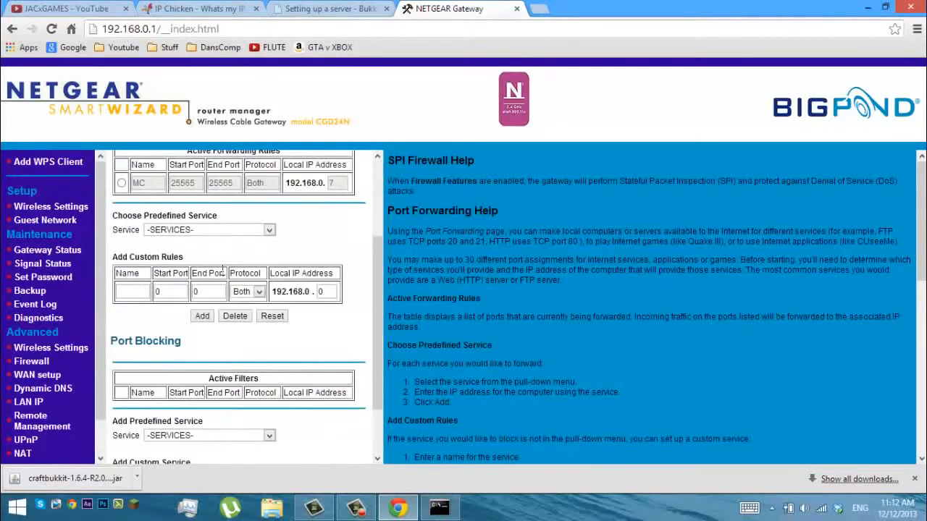
left_click(121, 183)
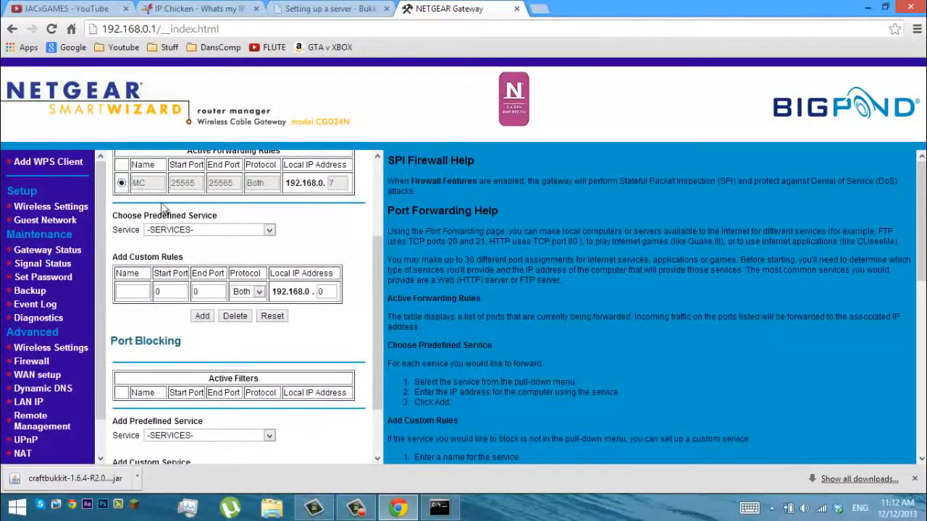
scroll("up", 3)
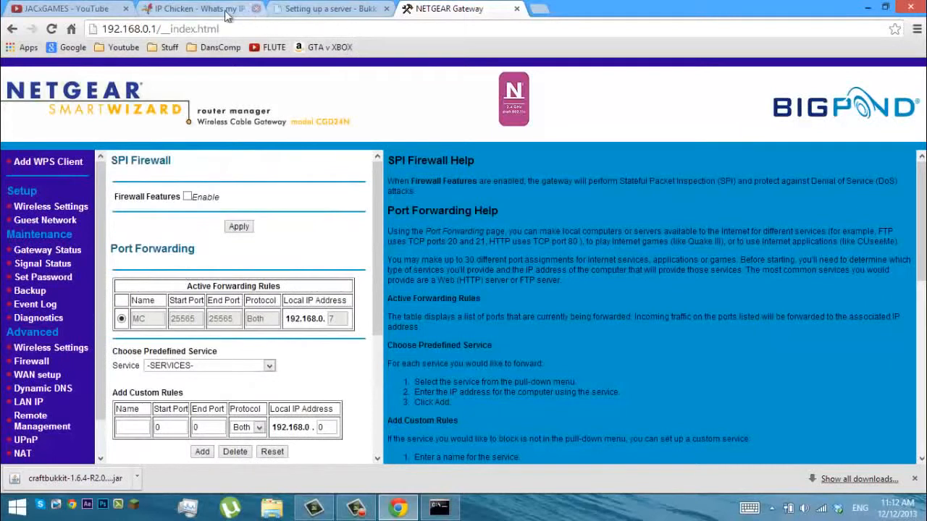
Step: Copy public IP 121.210.164.126 from IP Chicken and close Command Prompt
left_click(195, 7)
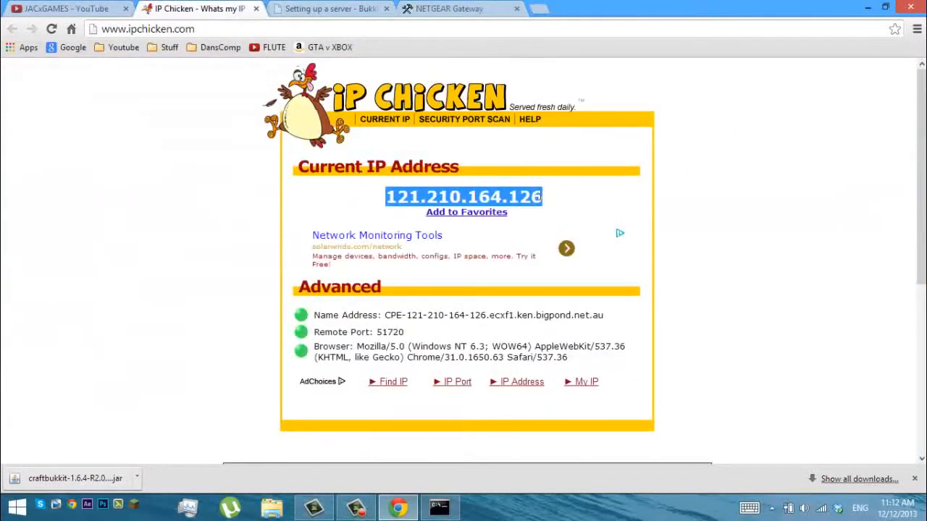
right_click(463, 197)
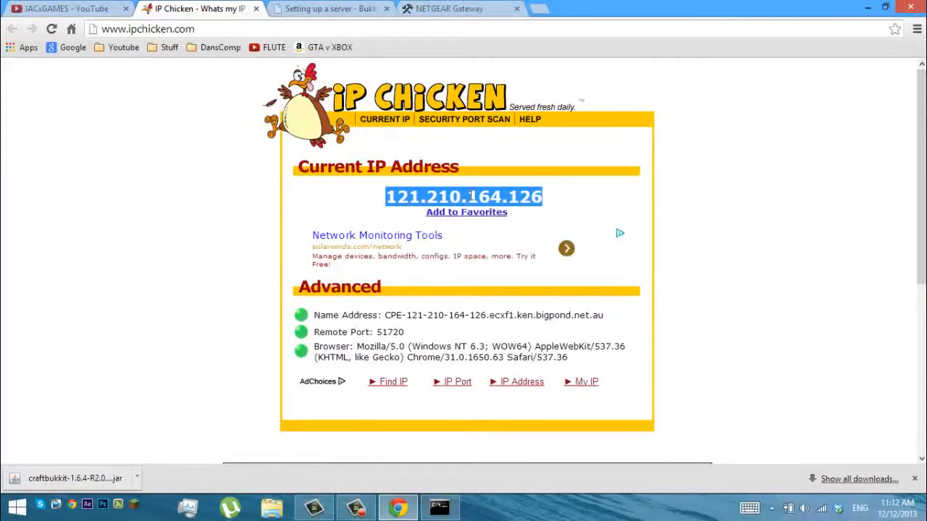
right_click(470, 197)
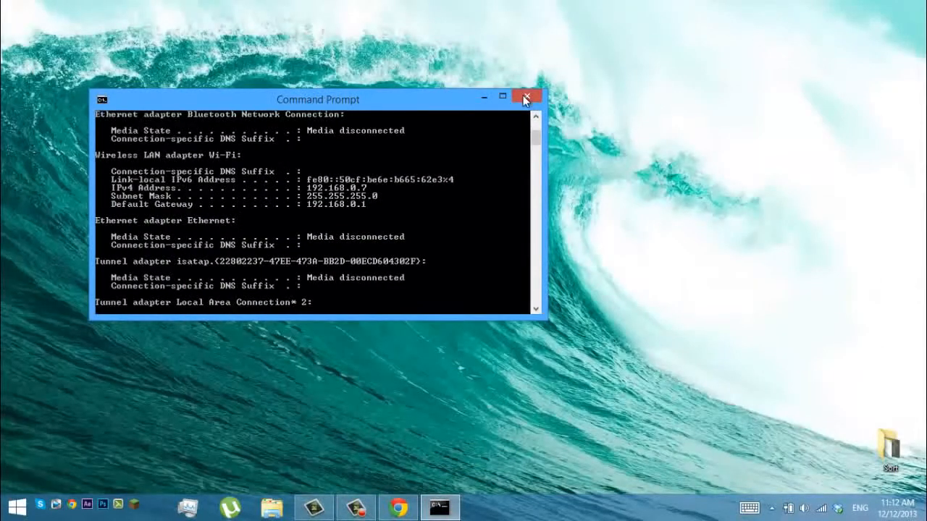
left_click(526, 97)
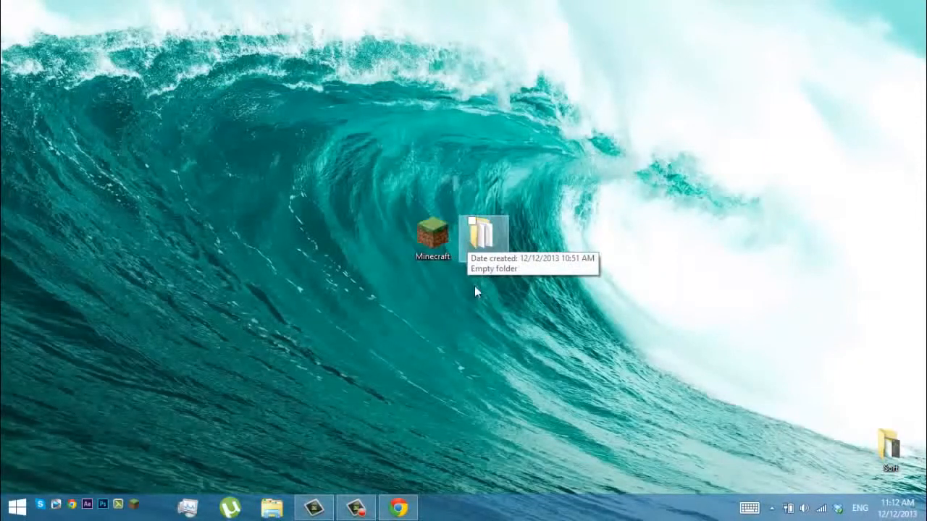
Step: Open the Bukkit folder from the desktop and start the bukkit server jar
left_click(433, 237)
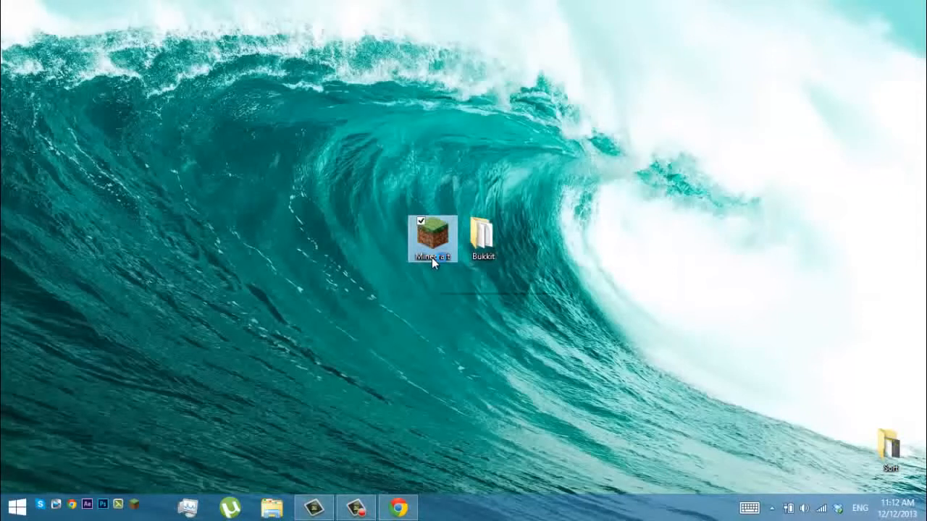
double_click(431, 237)
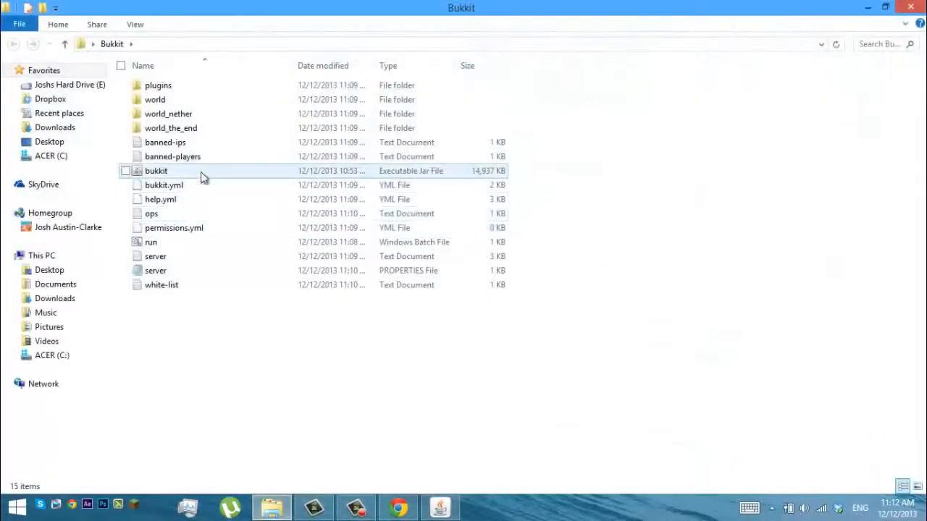
double_click(150, 242)
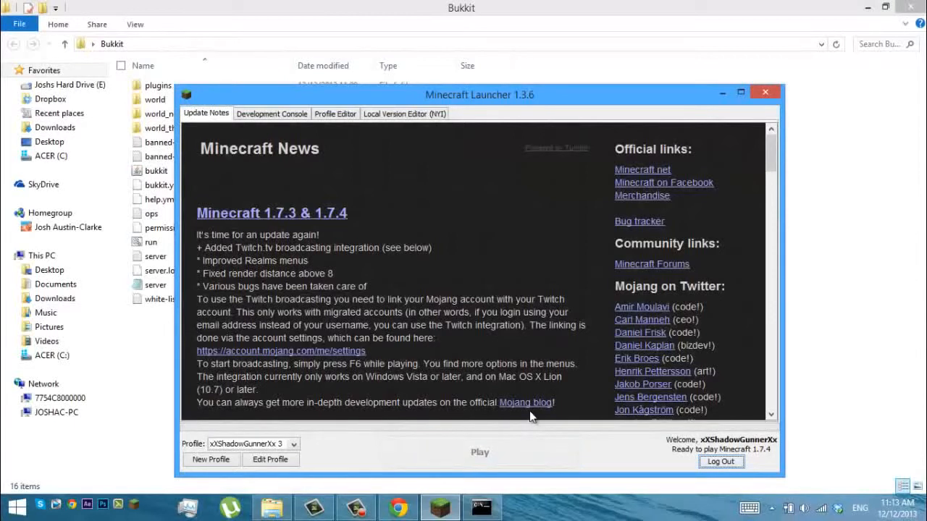
mouse_move(747, 110)
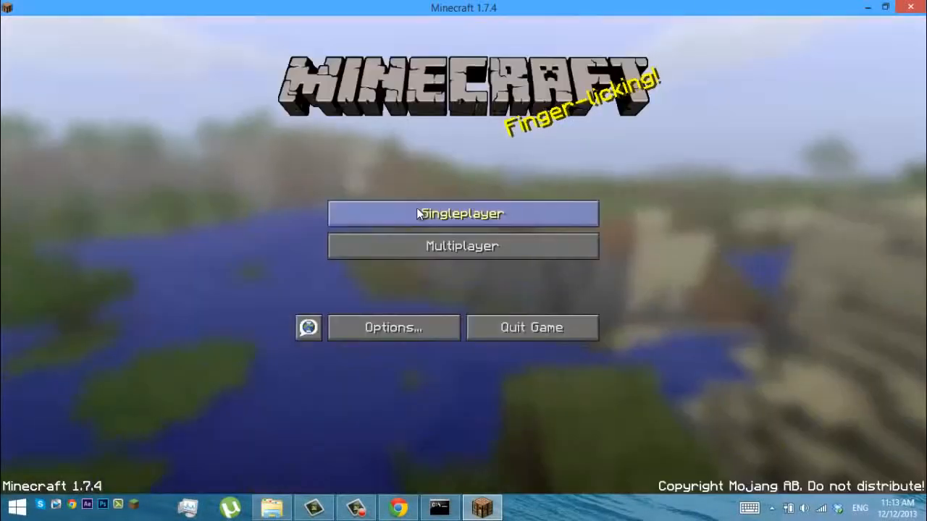
Step: Add a new server entry named MY SERVER, entering and then clearing localhost as the address
left_click(462, 246)
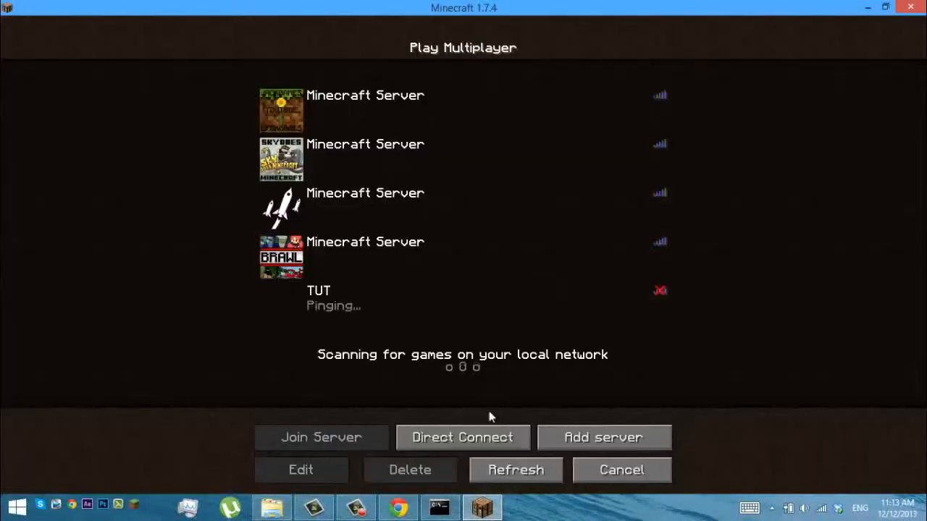
left_click(301, 469)
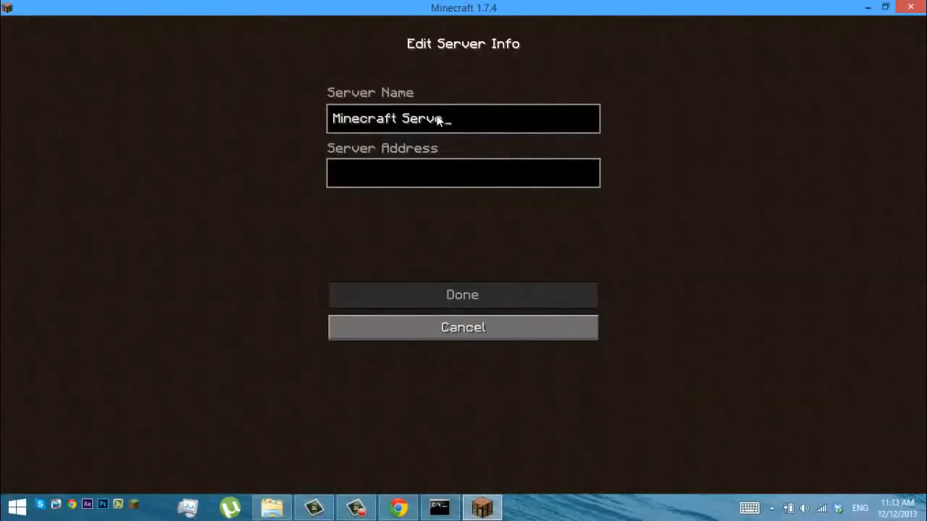
type("MY SERVER")
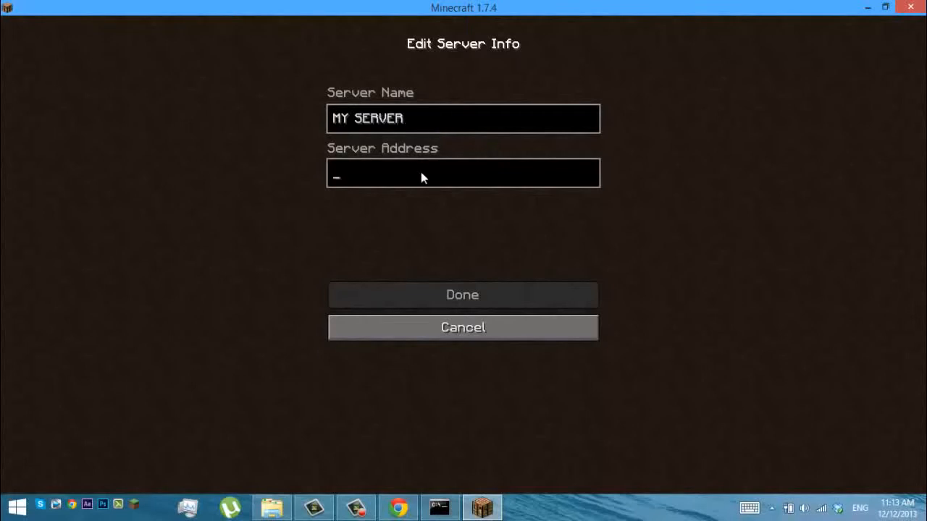
type("localh")
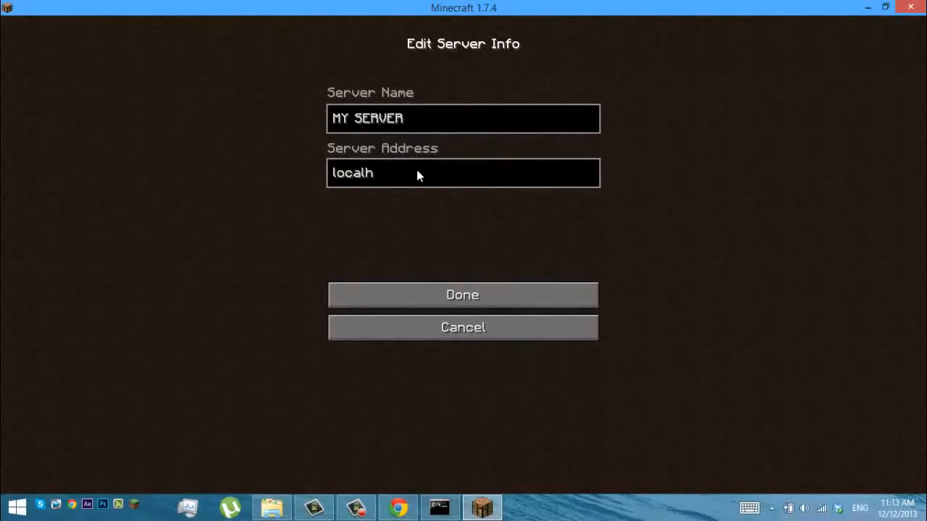
type("ost")
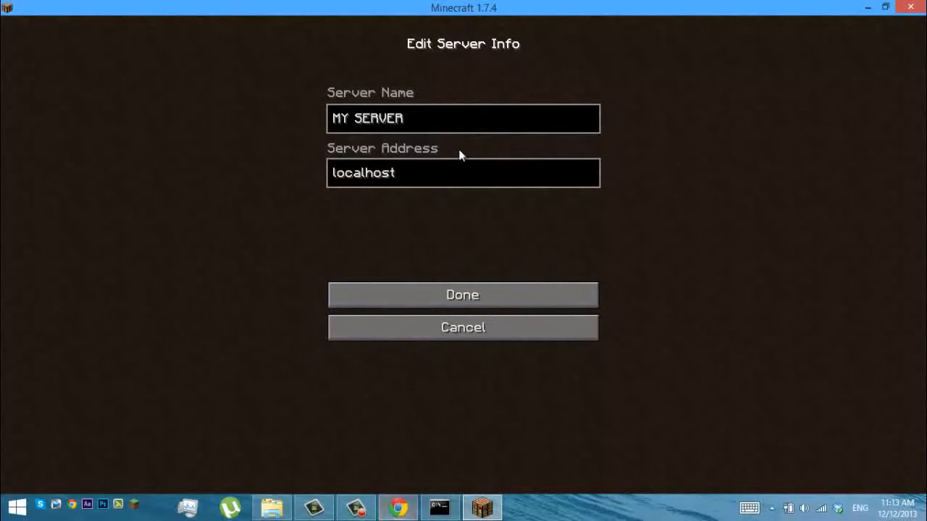
key("Backspace")
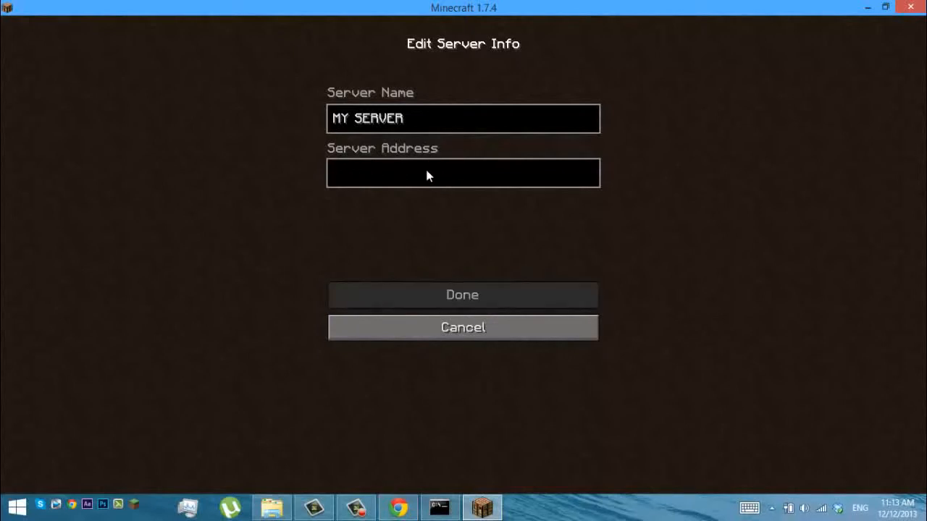
Step: Try public IP 121.210.164.126 from IP Chicken, then set the address to localhost
type("121.210.164.126")
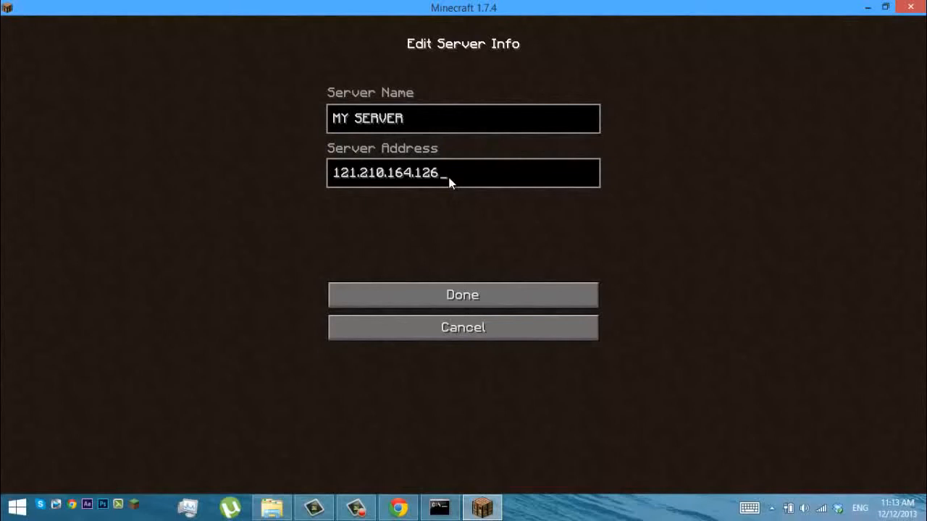
left_click(397, 506)
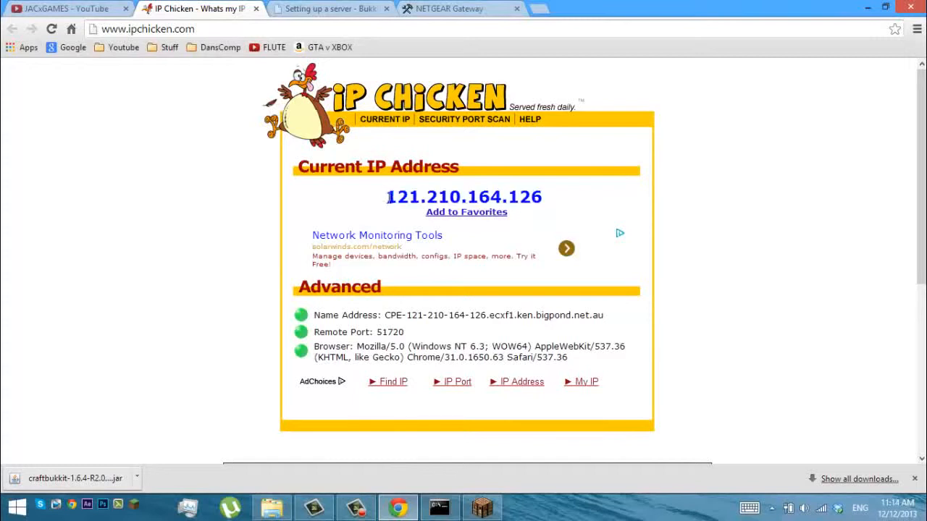
mouse_move(503, 221)
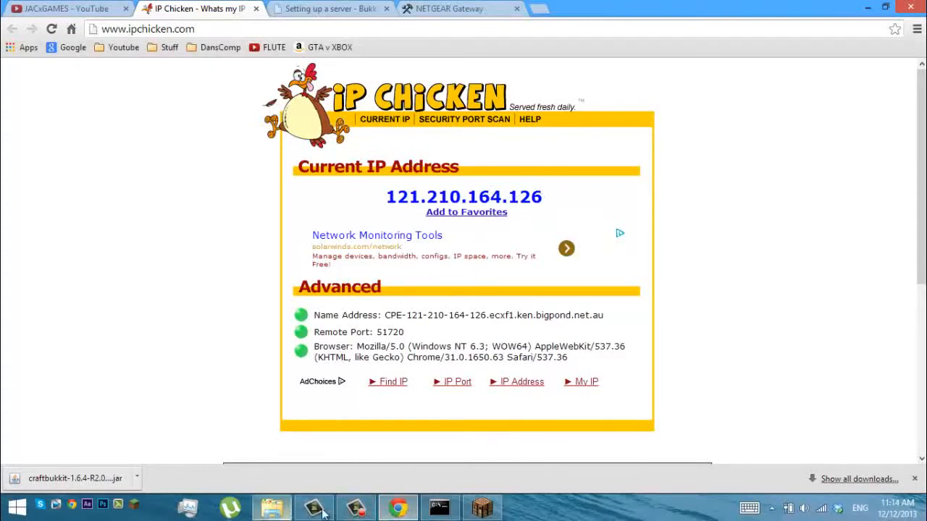
left_click(480, 507)
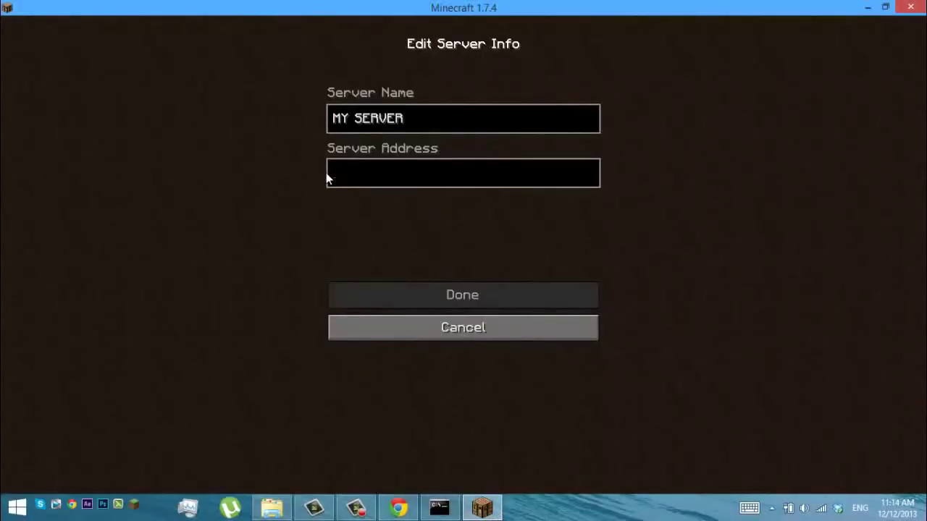
type("localhos")
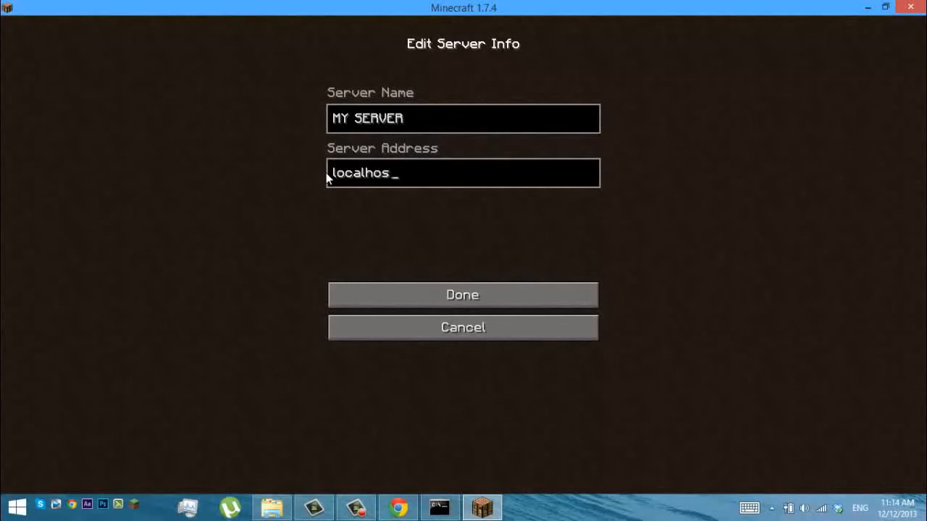
type("t")
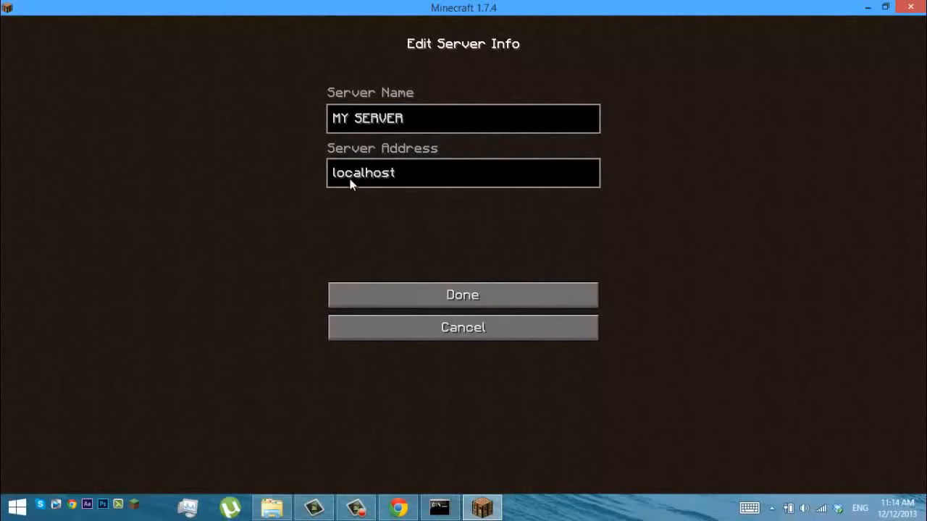
mouse_move(462, 295)
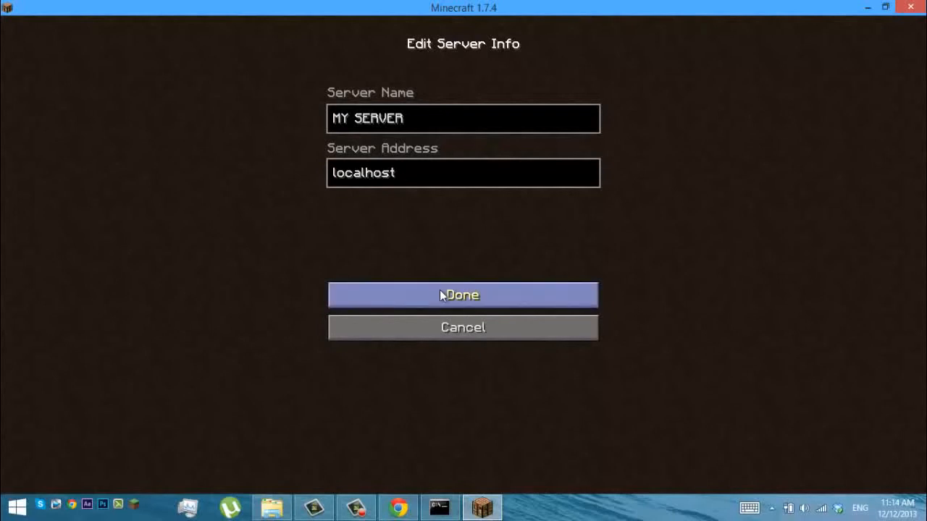
Step: Save MY SERVER to the multiplayer list and refresh the server statuses twice
left_click(463, 295)
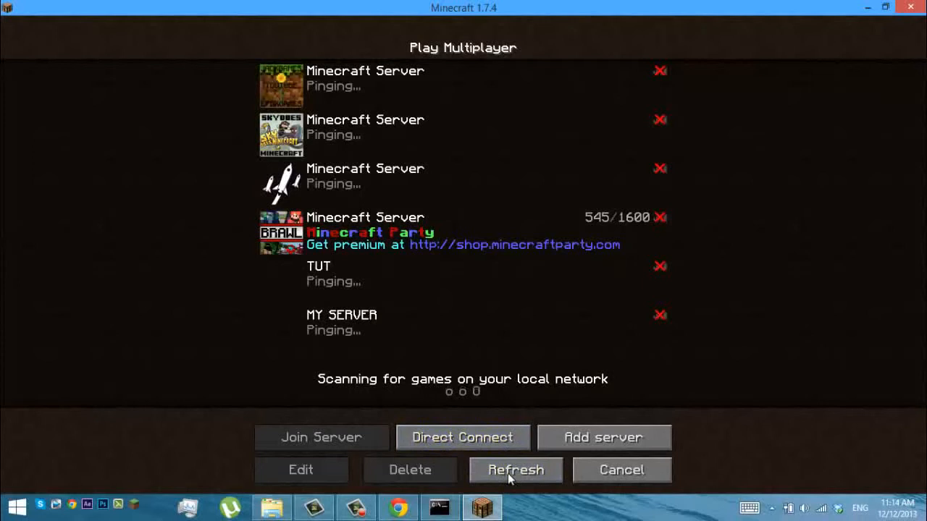
left_click(516, 470)
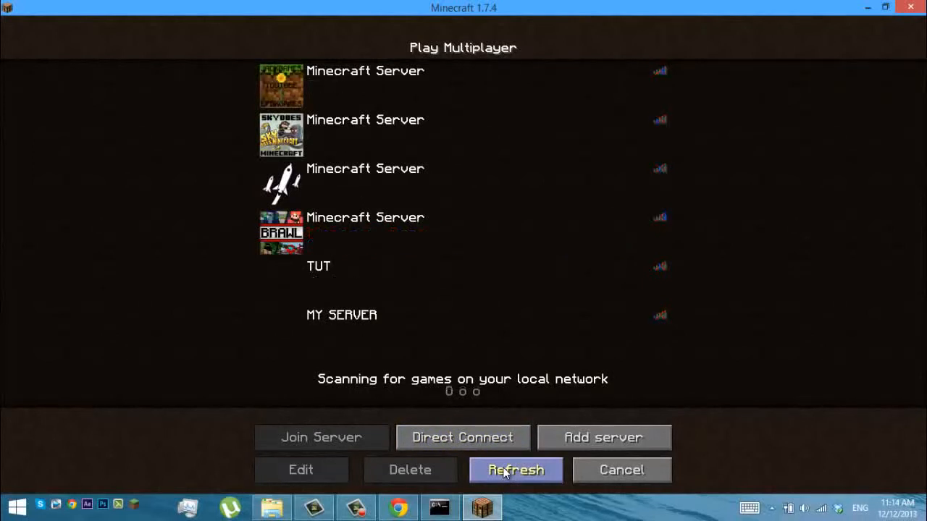
left_click(516, 470)
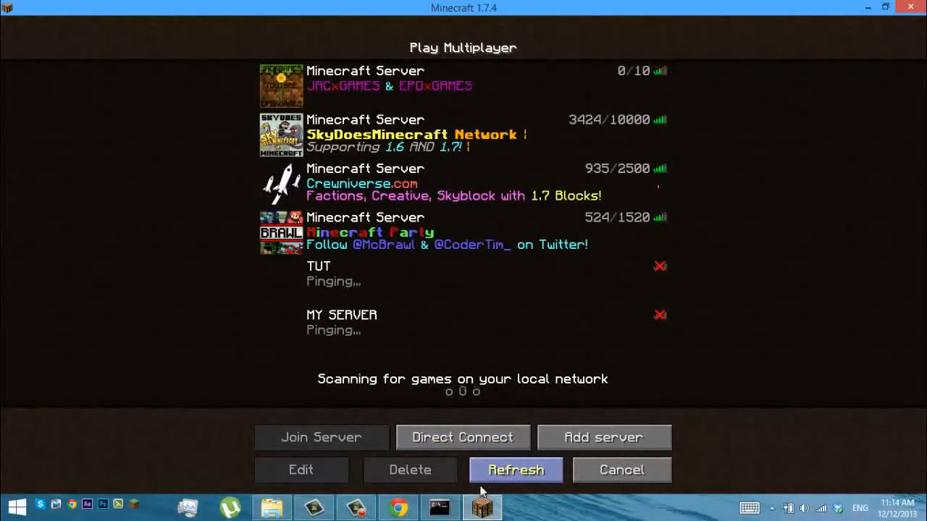
Step: Stop the Bukkit server with 'stop' in the console and show the Bukkit folder
left_click(440, 507)
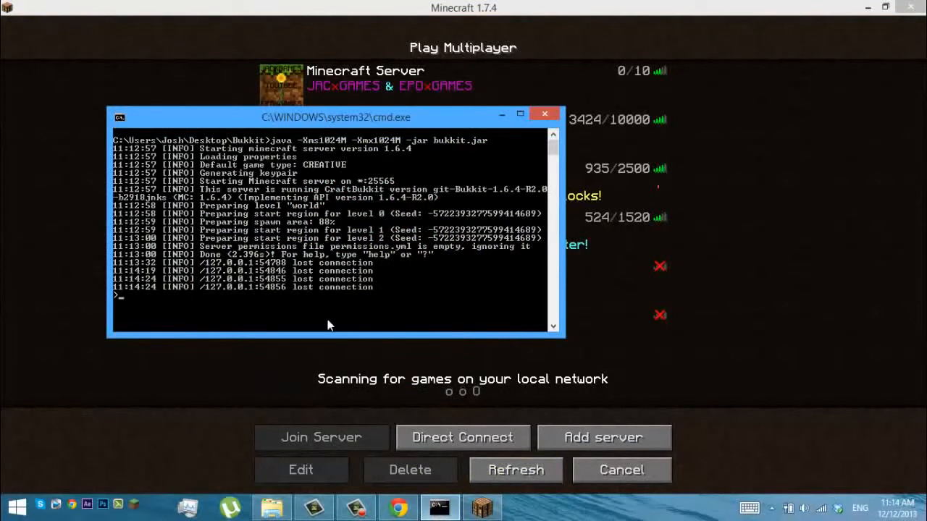
mouse_move(542, 338)
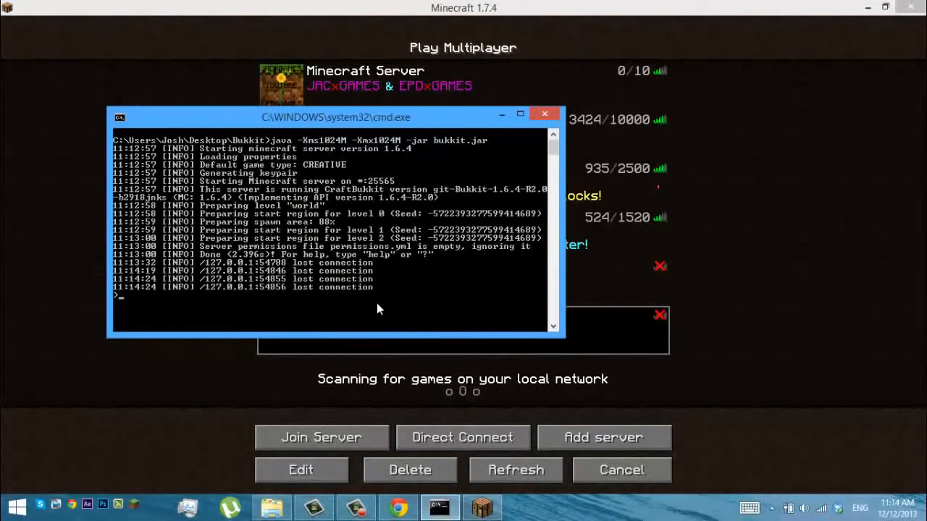
type("stop")
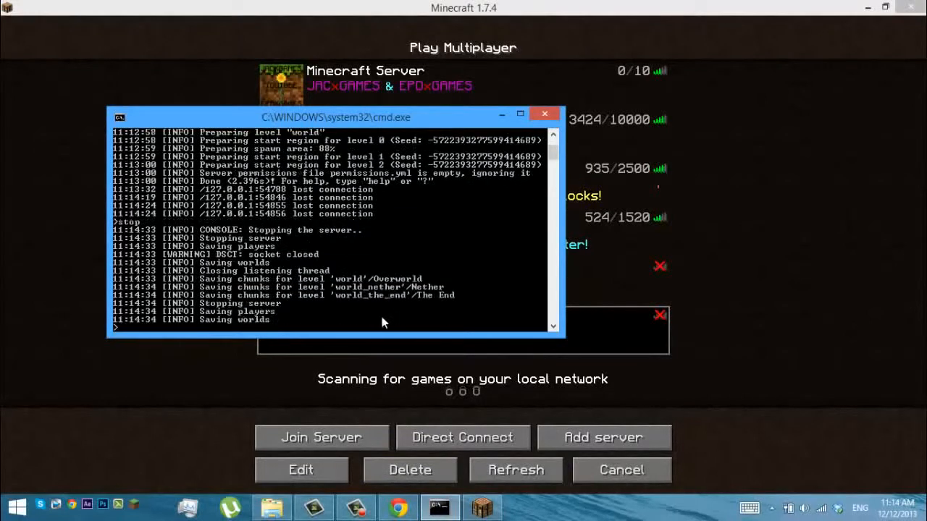
left_click(271, 506)
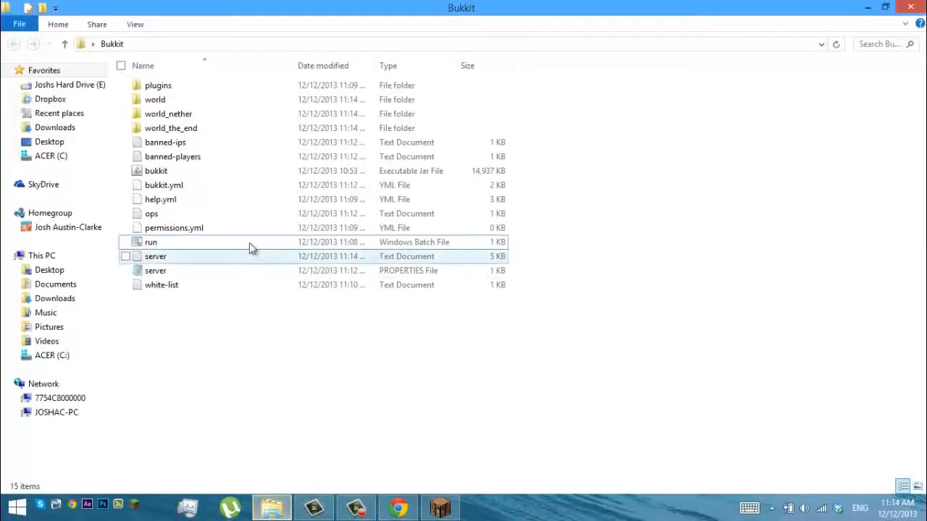
Step: Relaunch Bukkit via run.bat and delete the TUT server entry in Minecraft
double_click(151, 242)
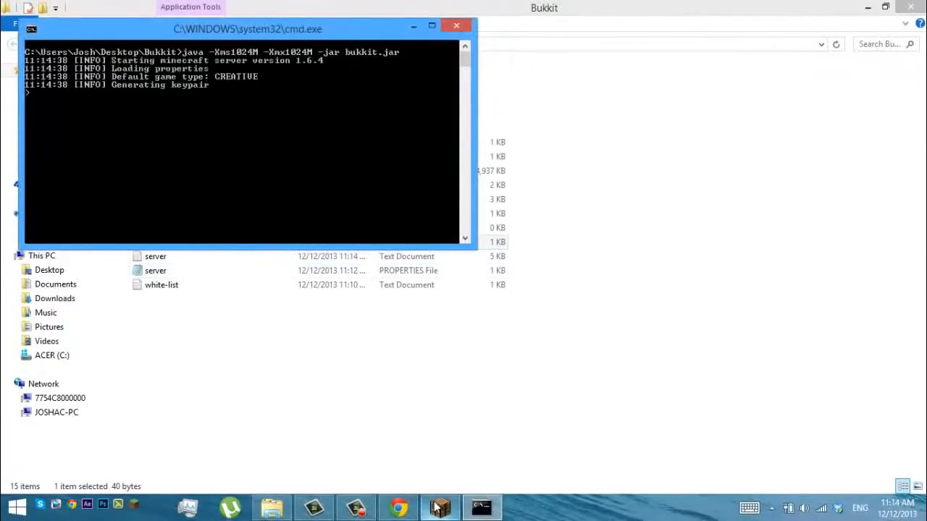
left_click(439, 506)
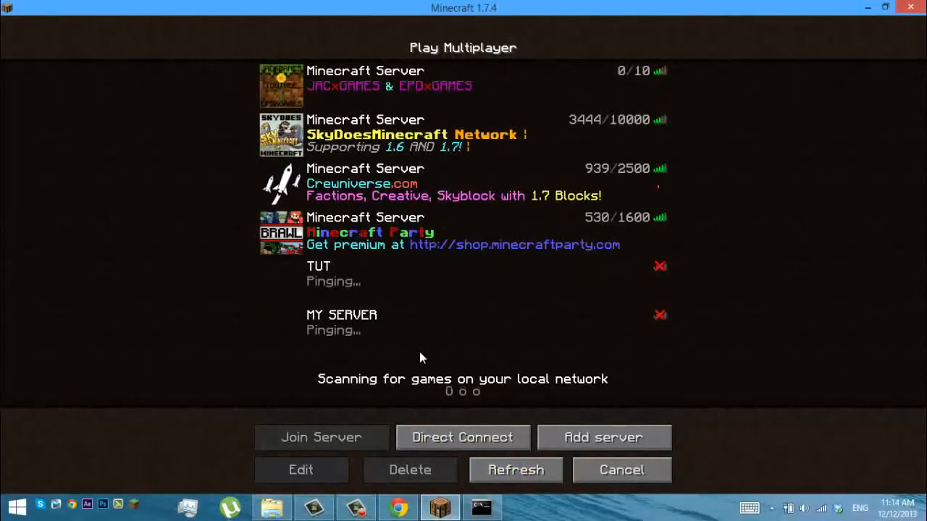
left_click(409, 470)
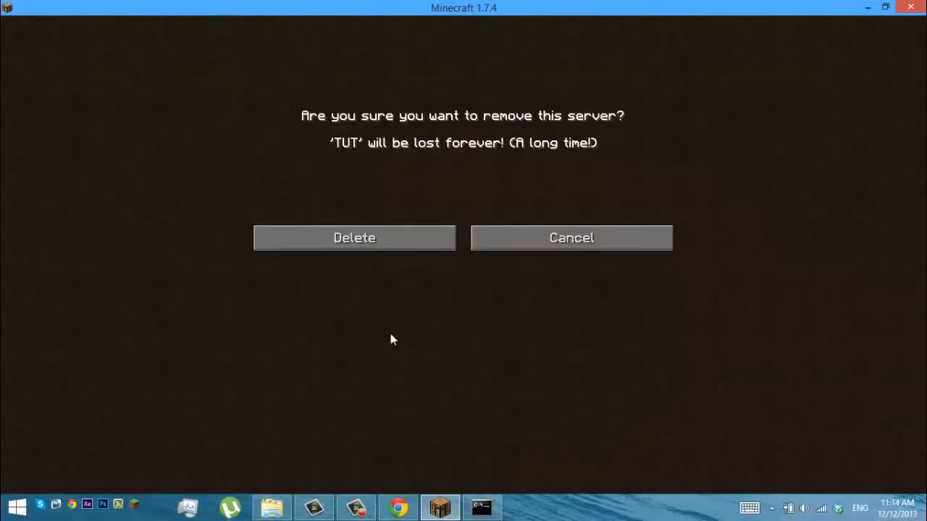
left_click(572, 237)
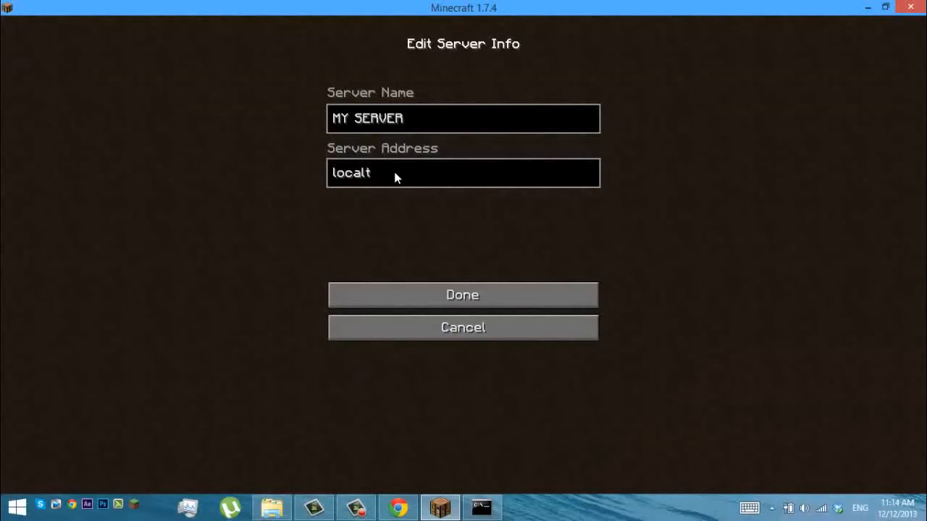
Step: Save the MY SERVER details and refresh the server list twice
left_click(462, 294)
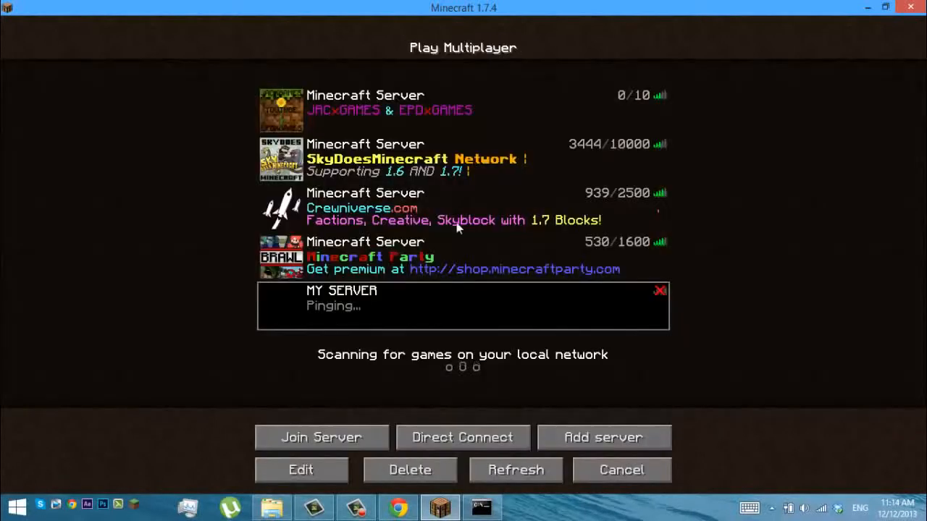
left_click(516, 469)
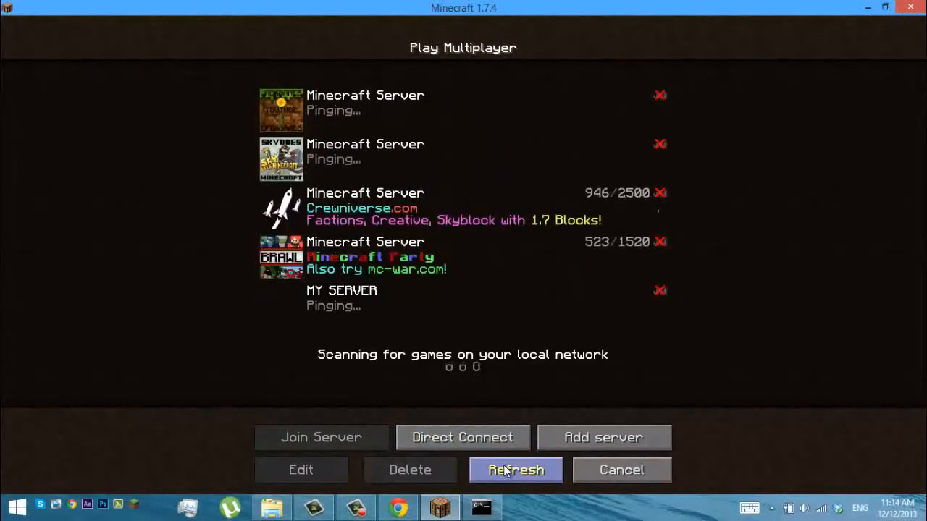
left_click(515, 470)
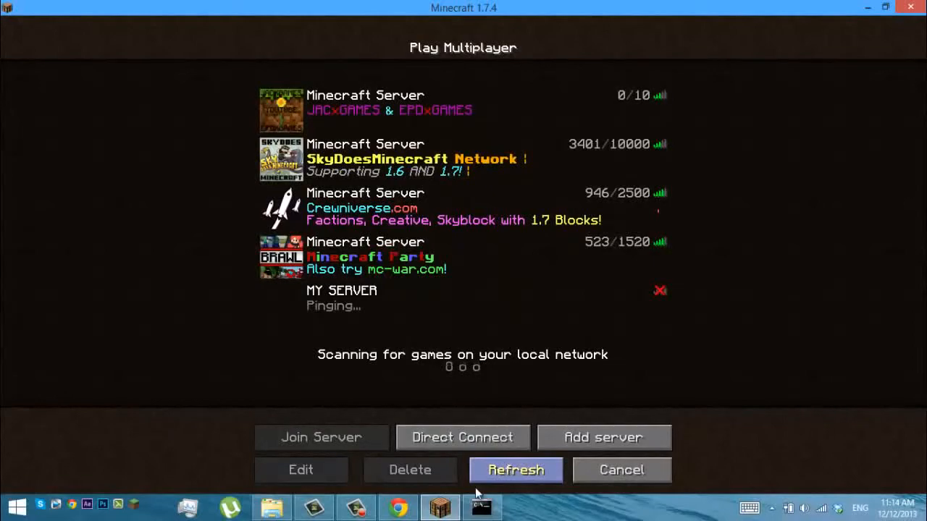